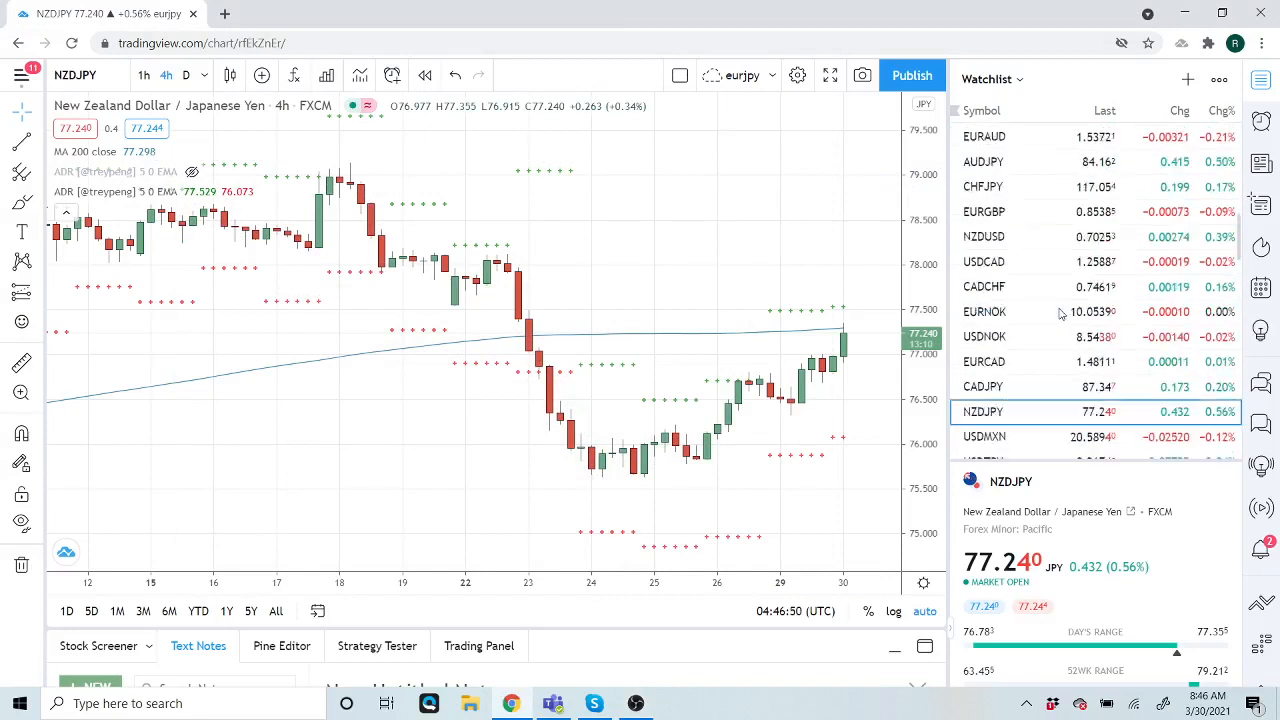
# Step: Load the USDJPY 4-hour chart and scroll further down through the currency crosses
pyautogui.scroll(-3)
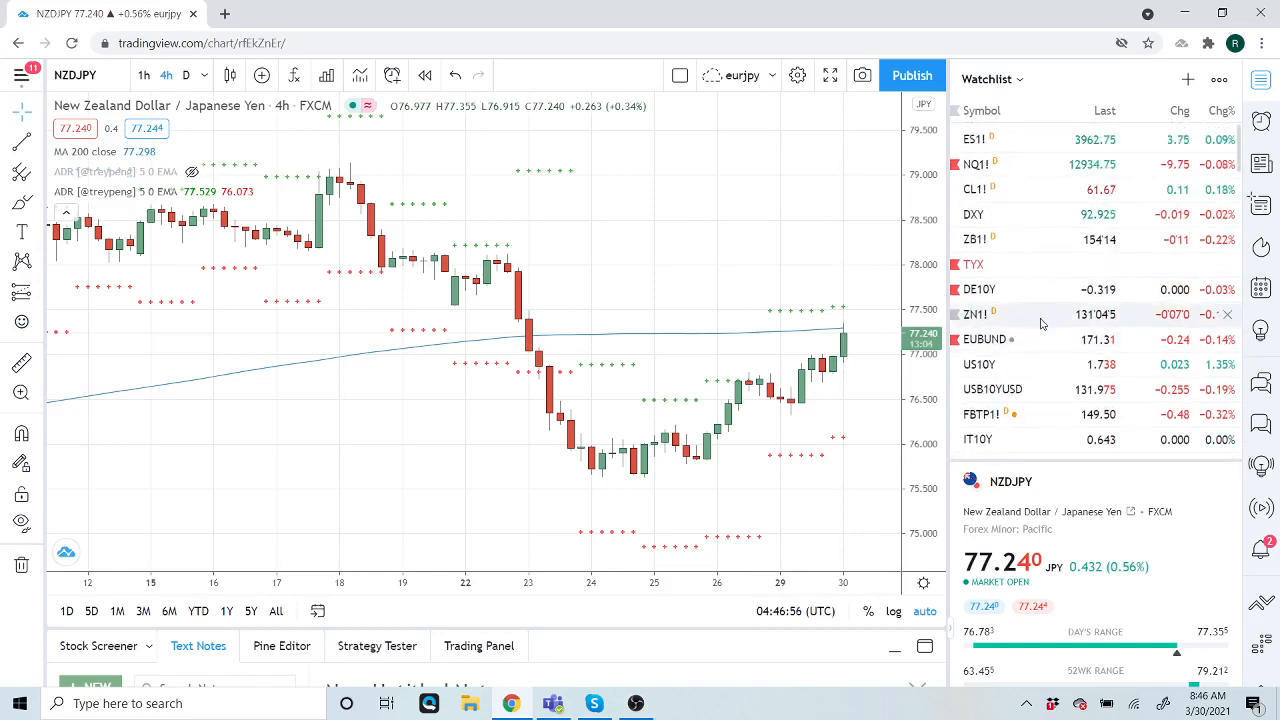
pyautogui.scroll(-3)
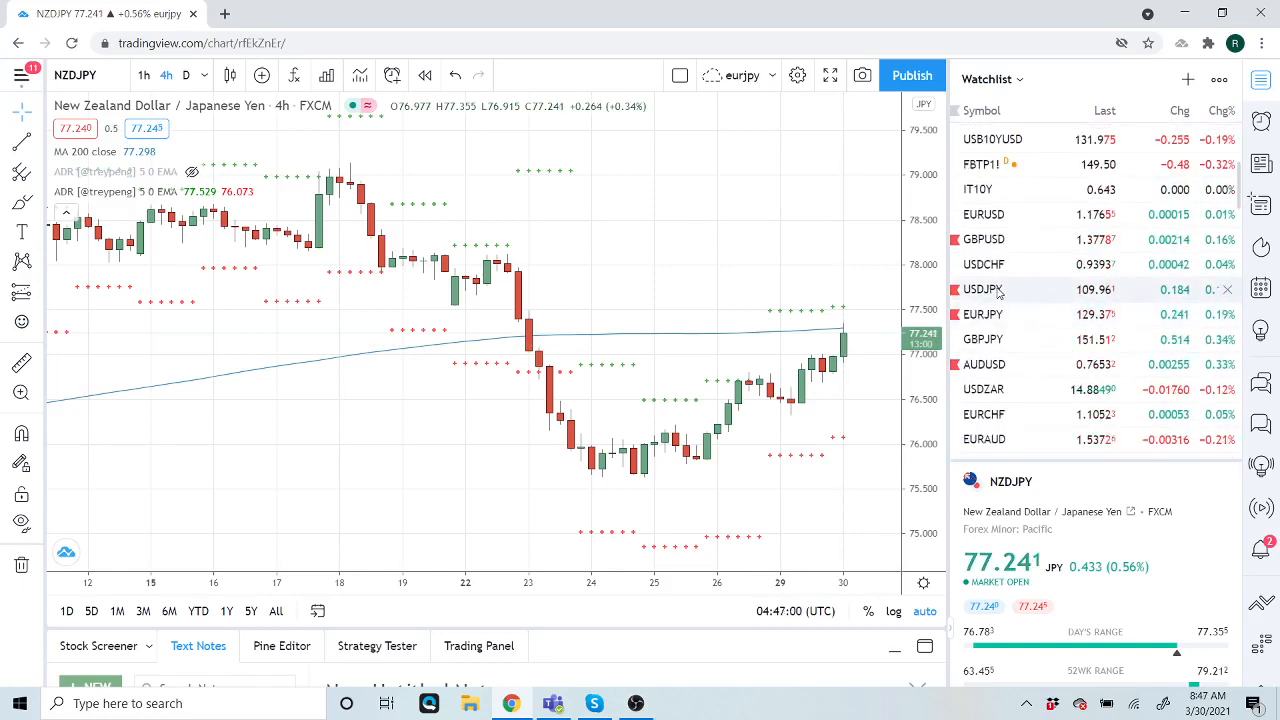
pyautogui.click(982, 289)
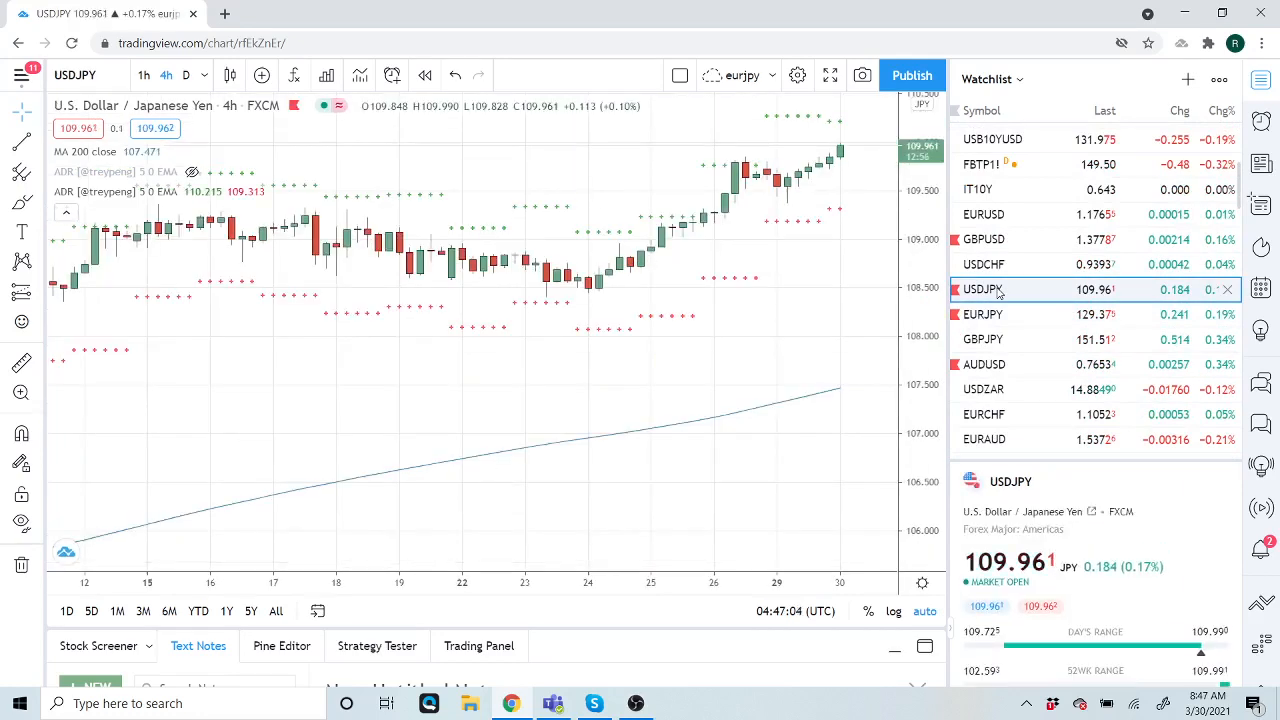
pyautogui.moveTo(663, 178)
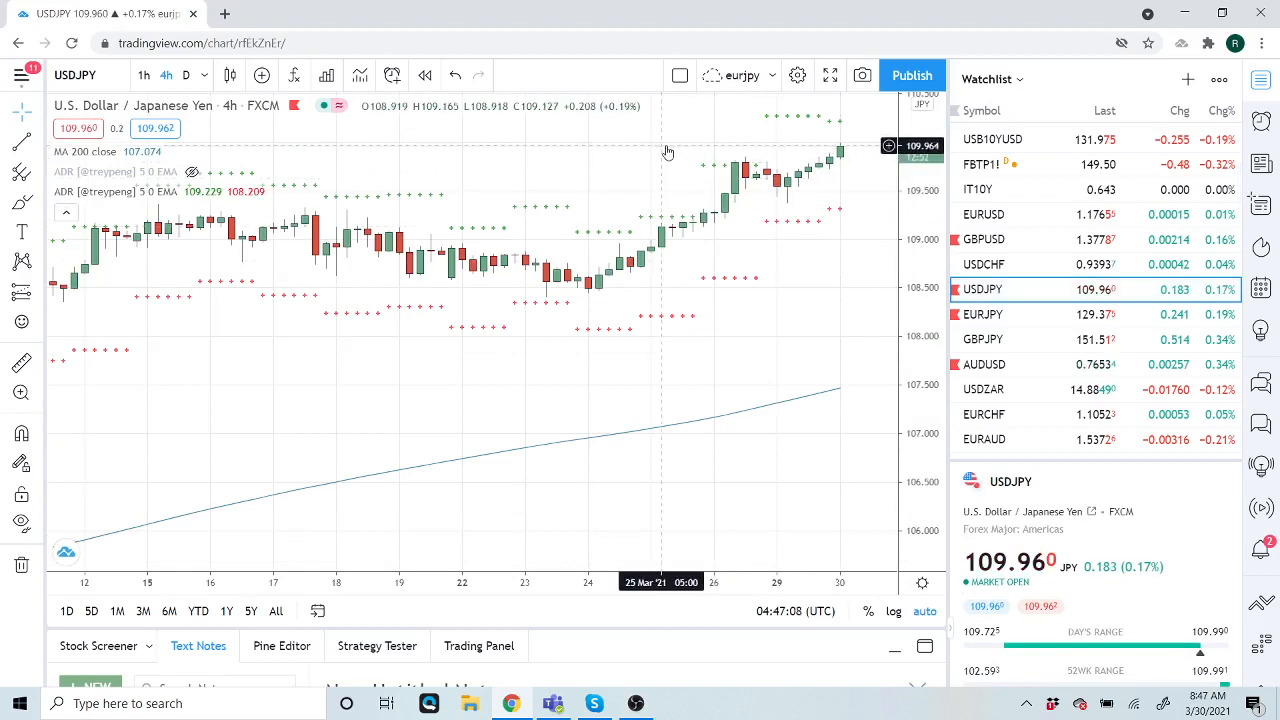
pyautogui.moveTo(668, 122)
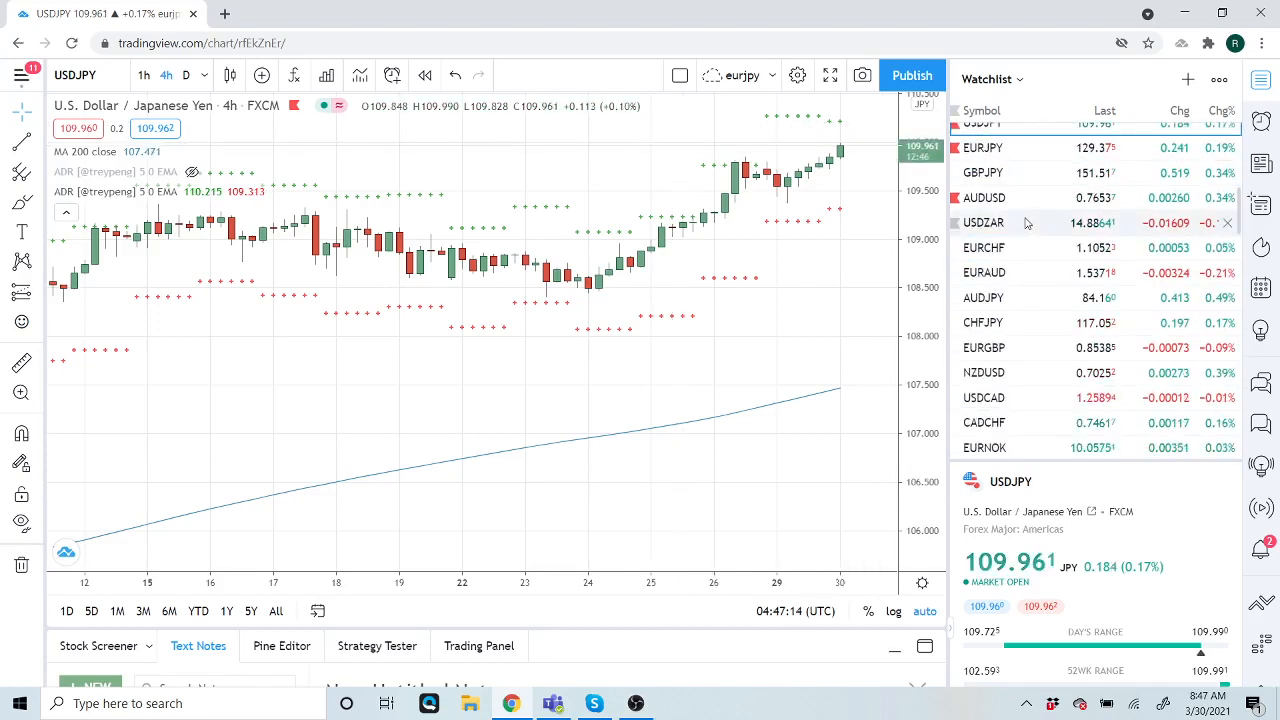
pyautogui.scroll(-3)
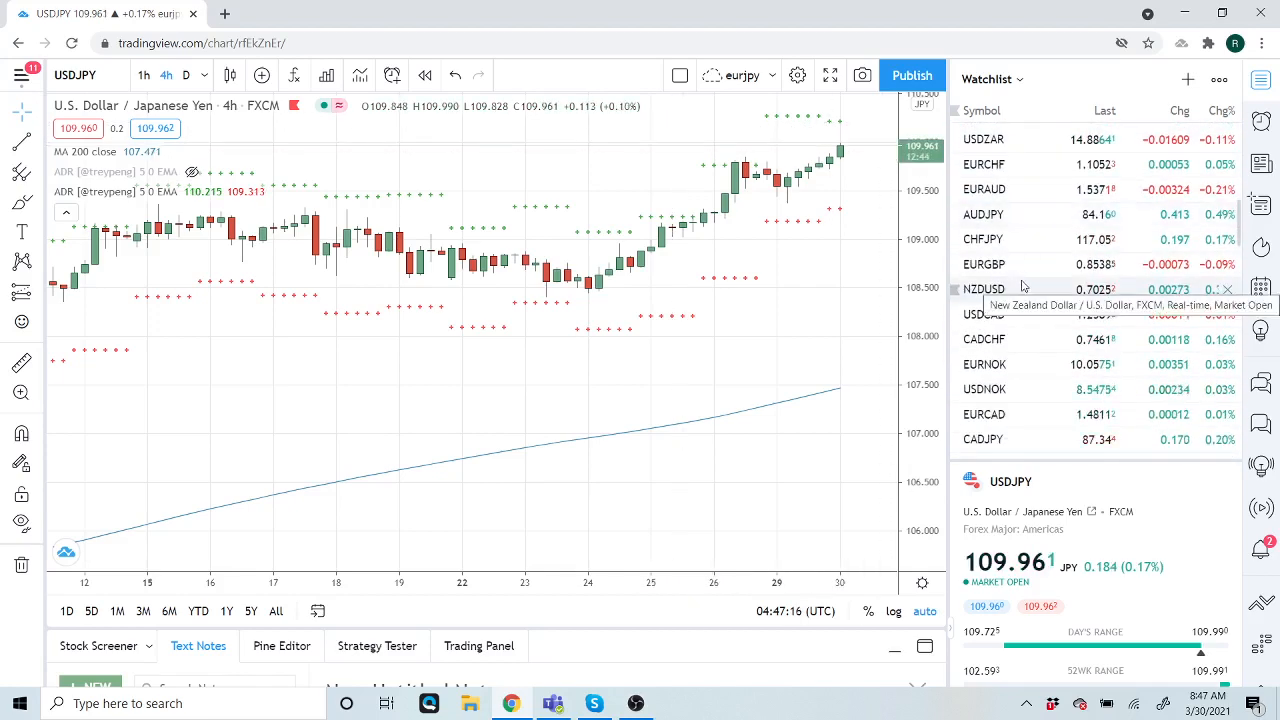
pyautogui.scroll(-3)
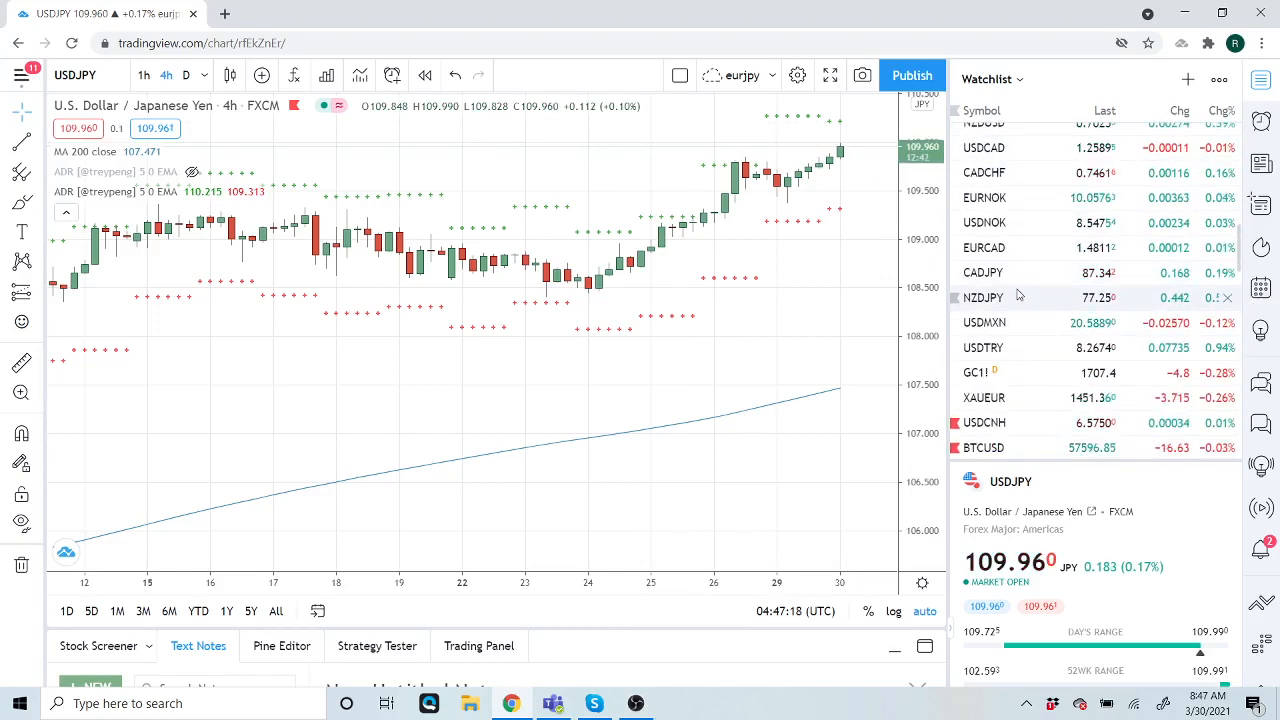
pyautogui.scroll(-3)
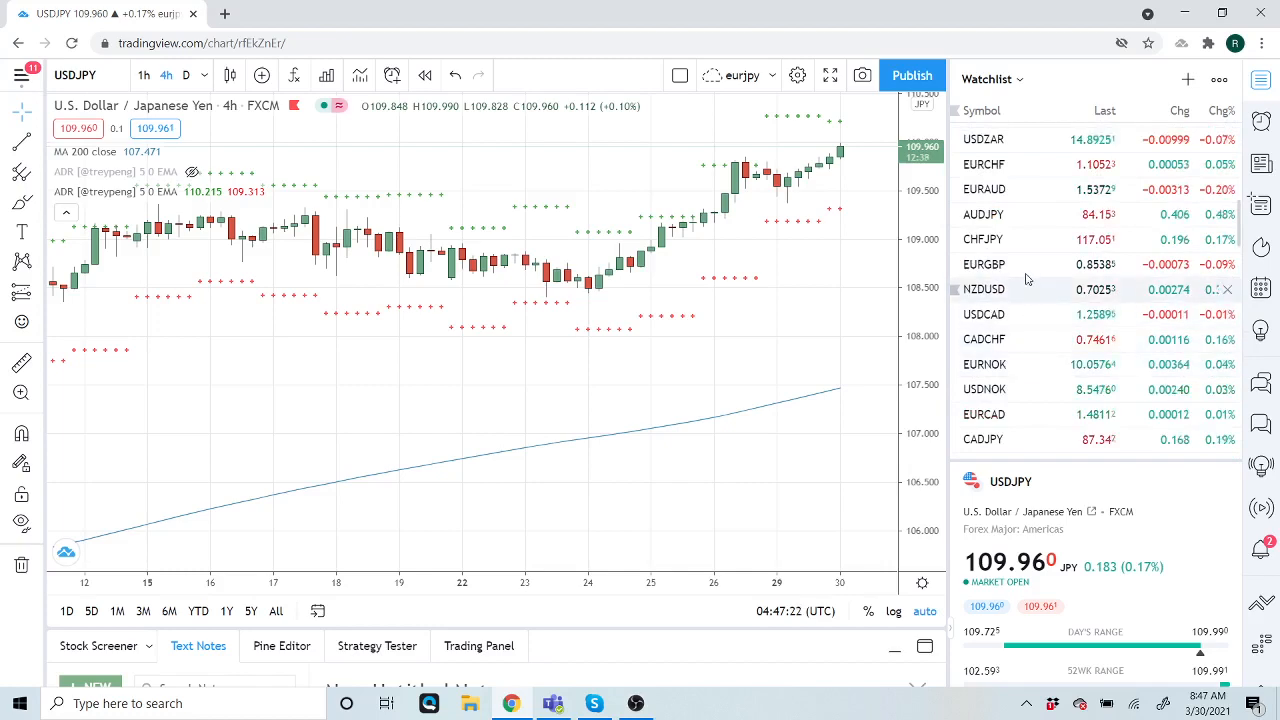
pyautogui.scroll(-3)
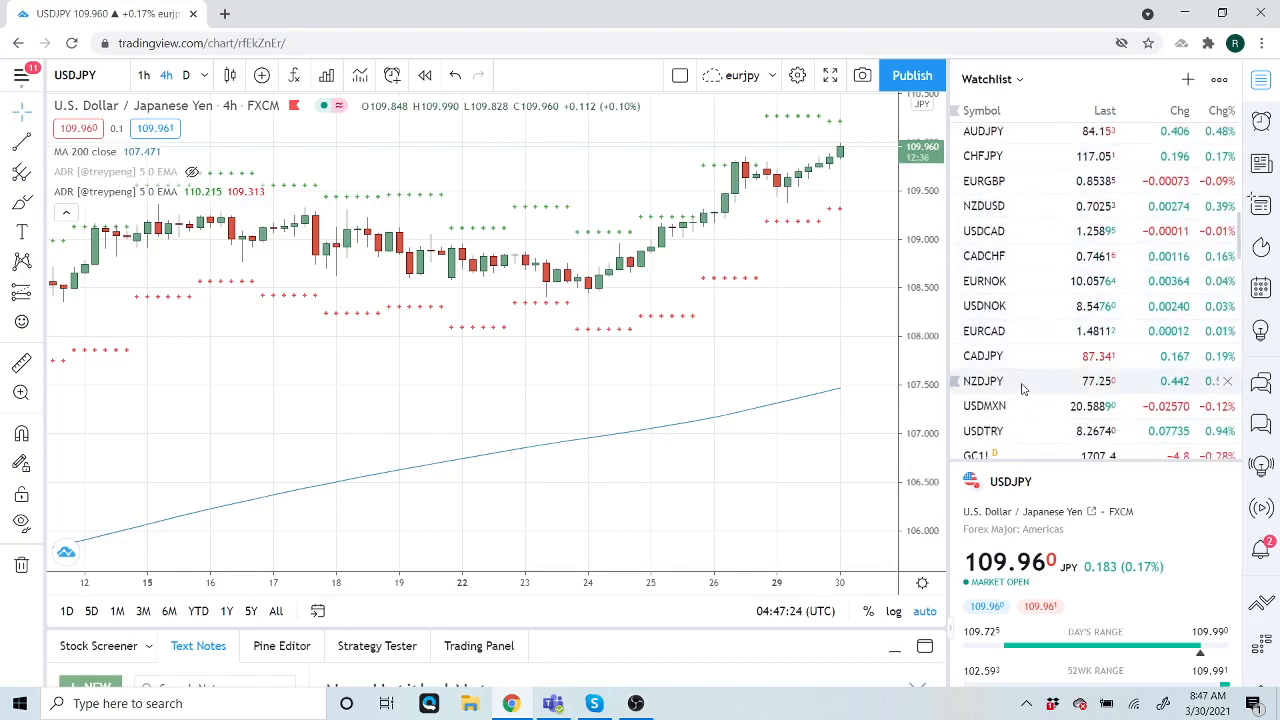
# Step: Switch the chart back to NZDJPY on the 4-hour timeframe and scroll the watchlist
pyautogui.click(984, 381)
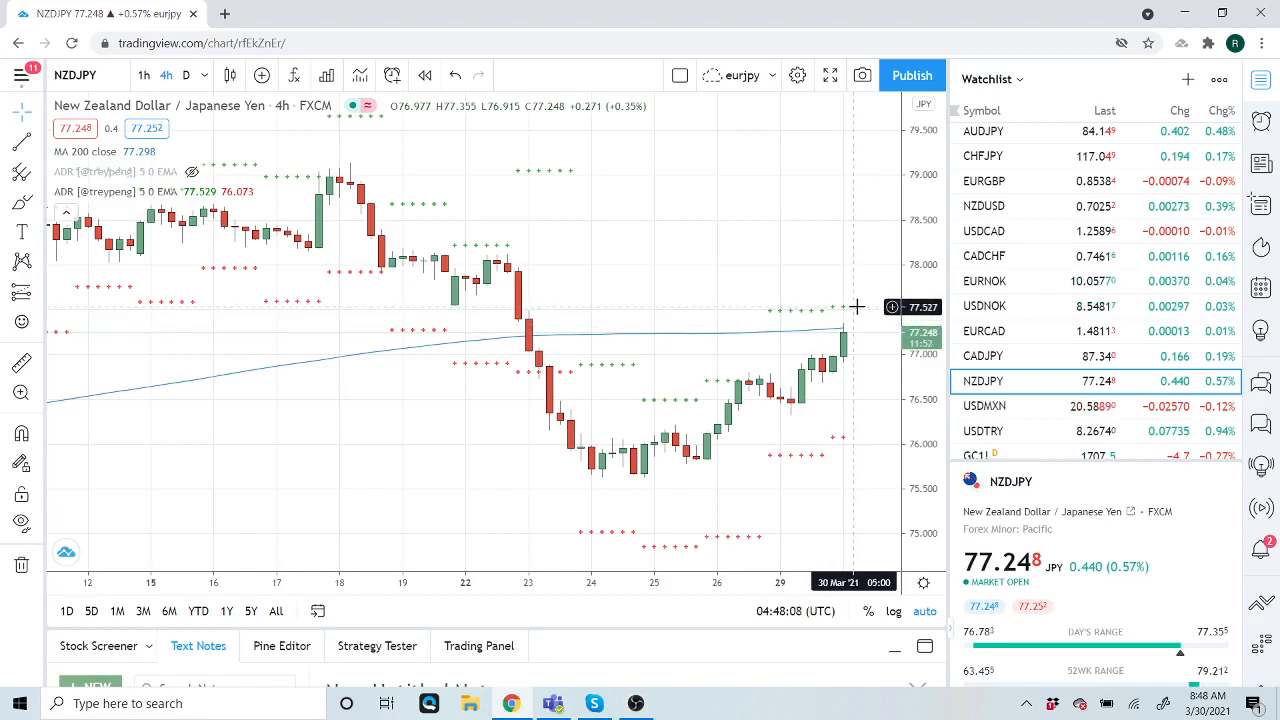
pyautogui.scroll(-3)
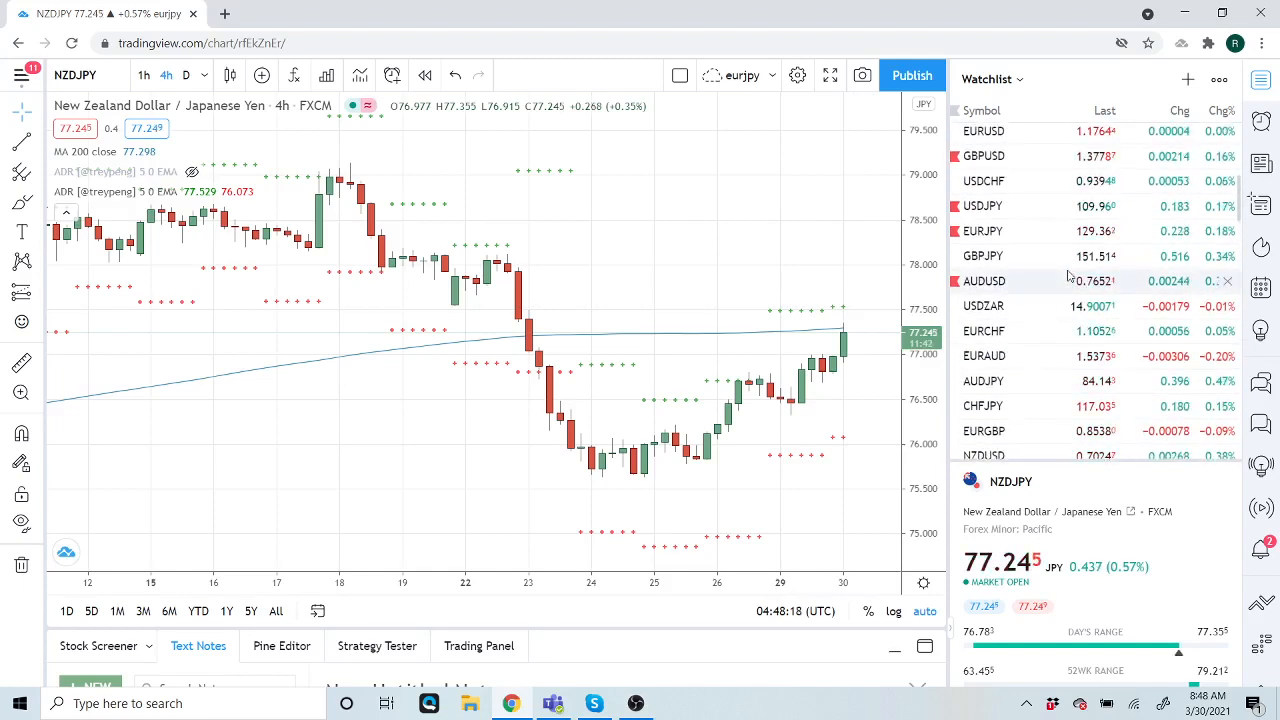
pyautogui.scroll(-3)
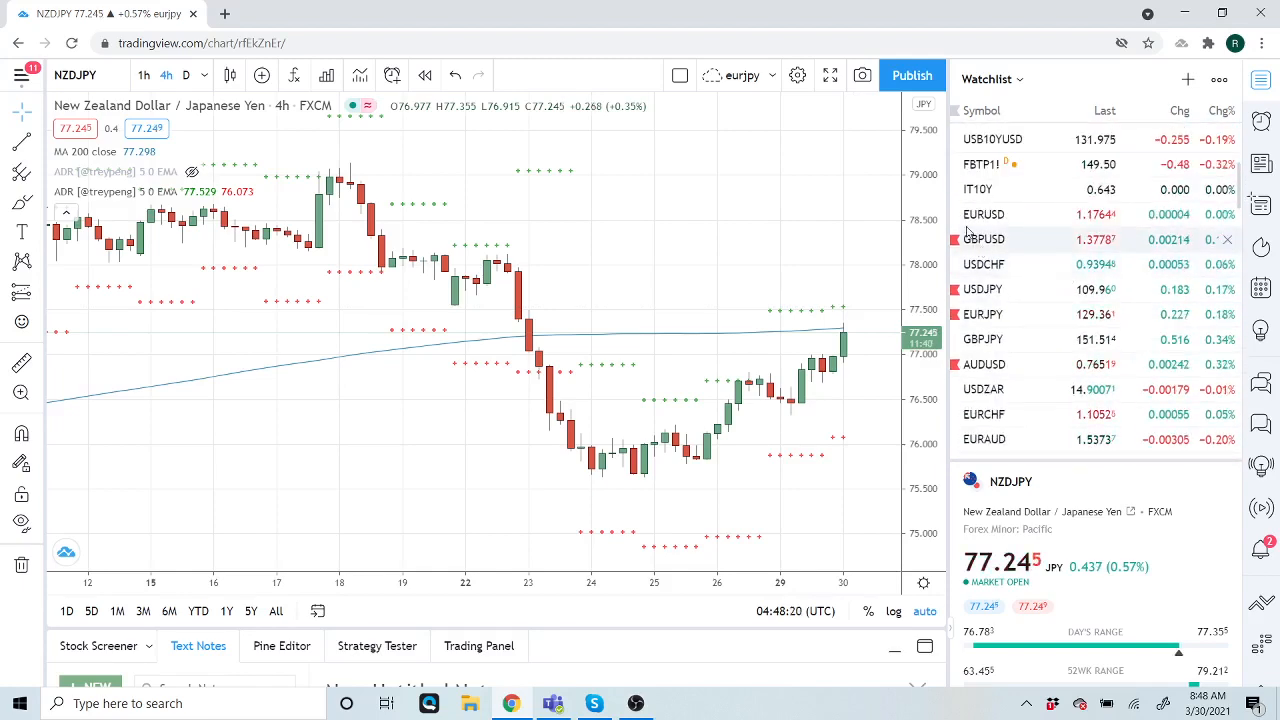
# Step: Load the EURUSD 4-hour chart from the watchlist
pyautogui.click(983, 214)
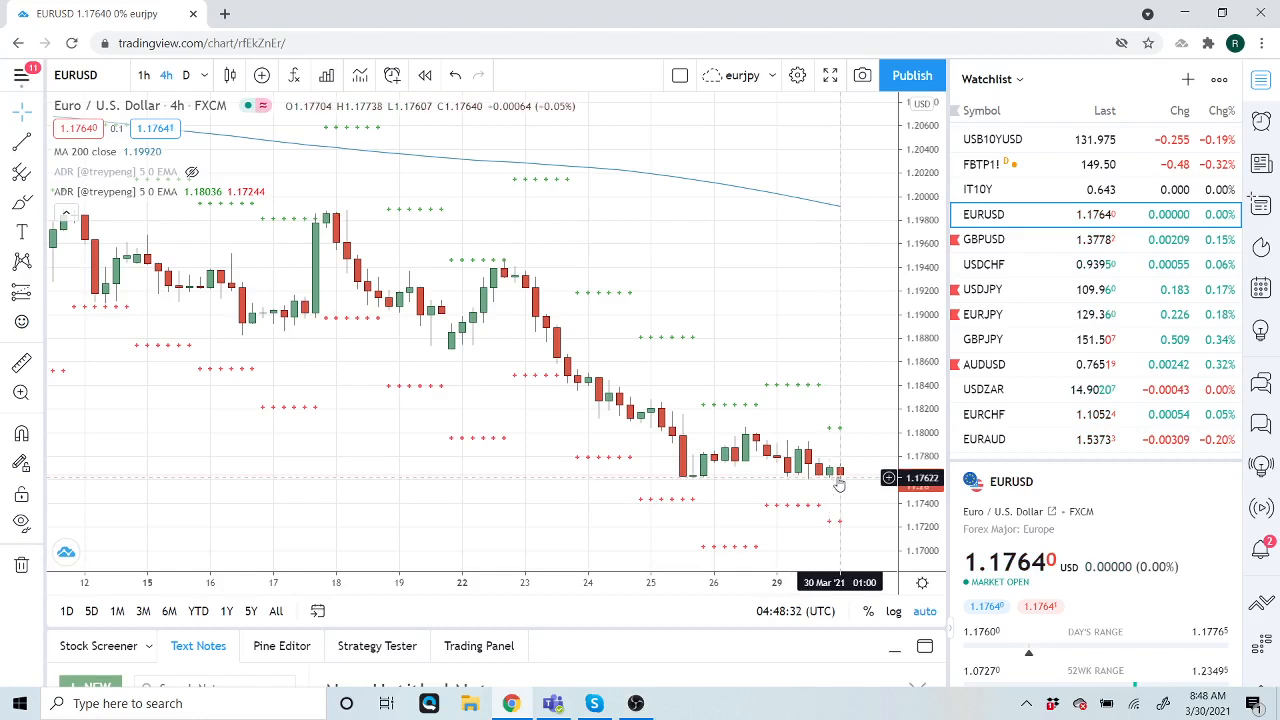
pyautogui.moveTo(843, 495)
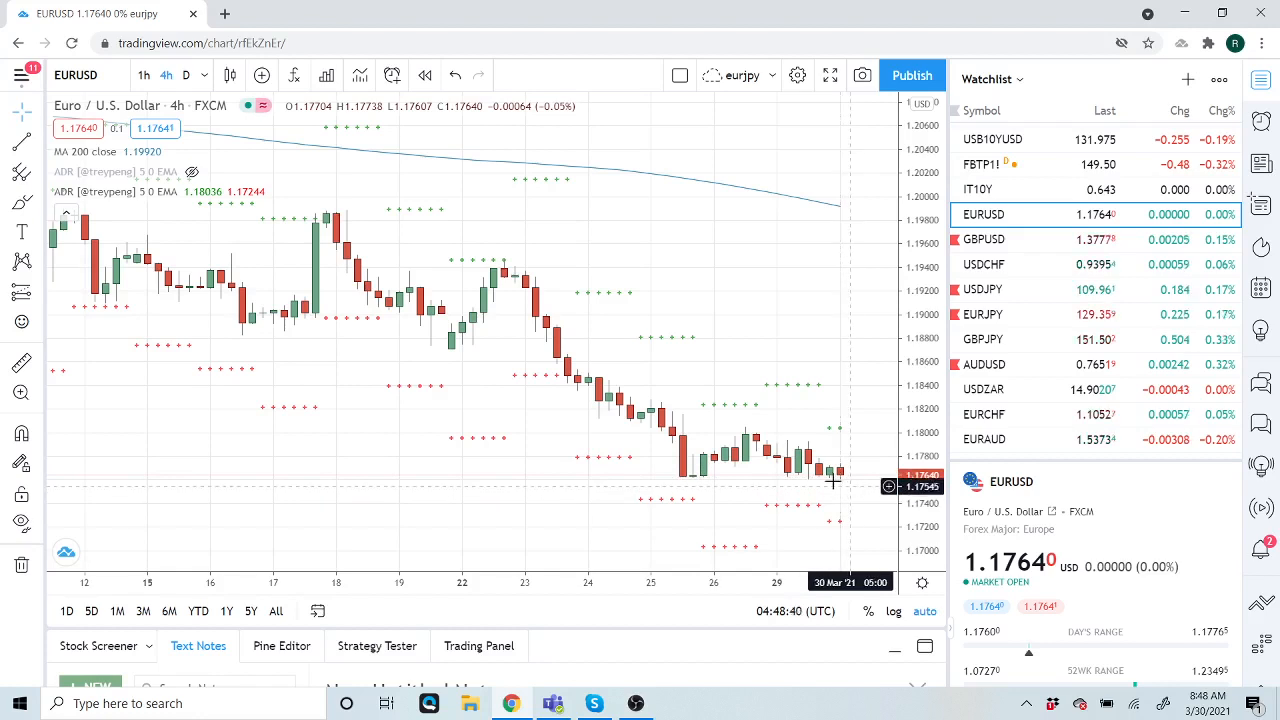
pyautogui.moveTo(845, 481)
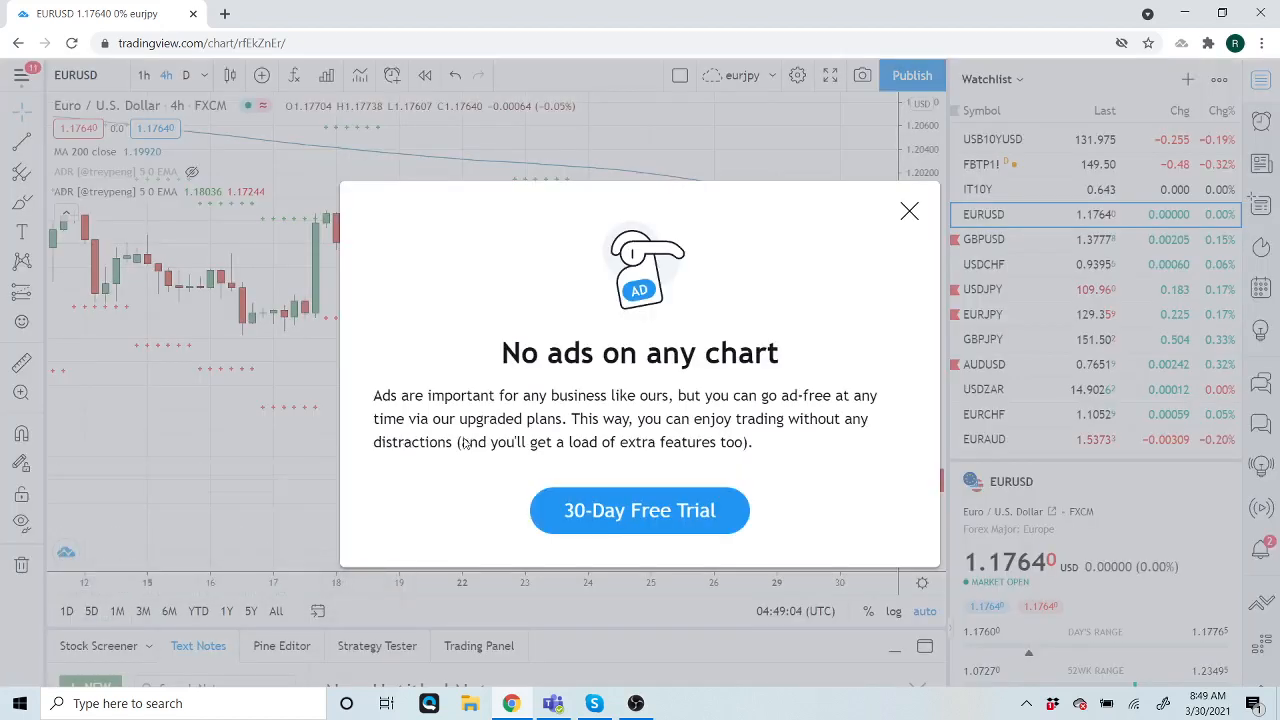
# Step: Dismiss the ad-free upgrade prompt so the EURUSD 4-hour chart is fully visible
pyautogui.click(909, 211)
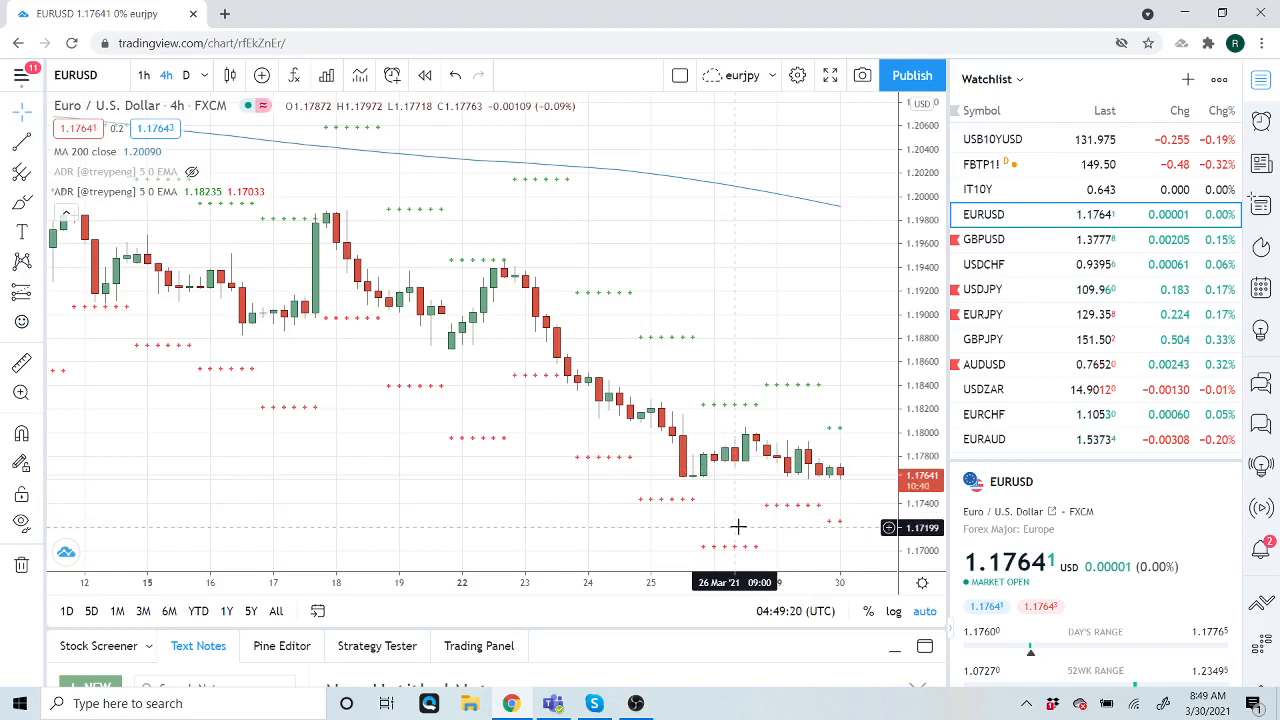
pyautogui.moveTo(716, 483)
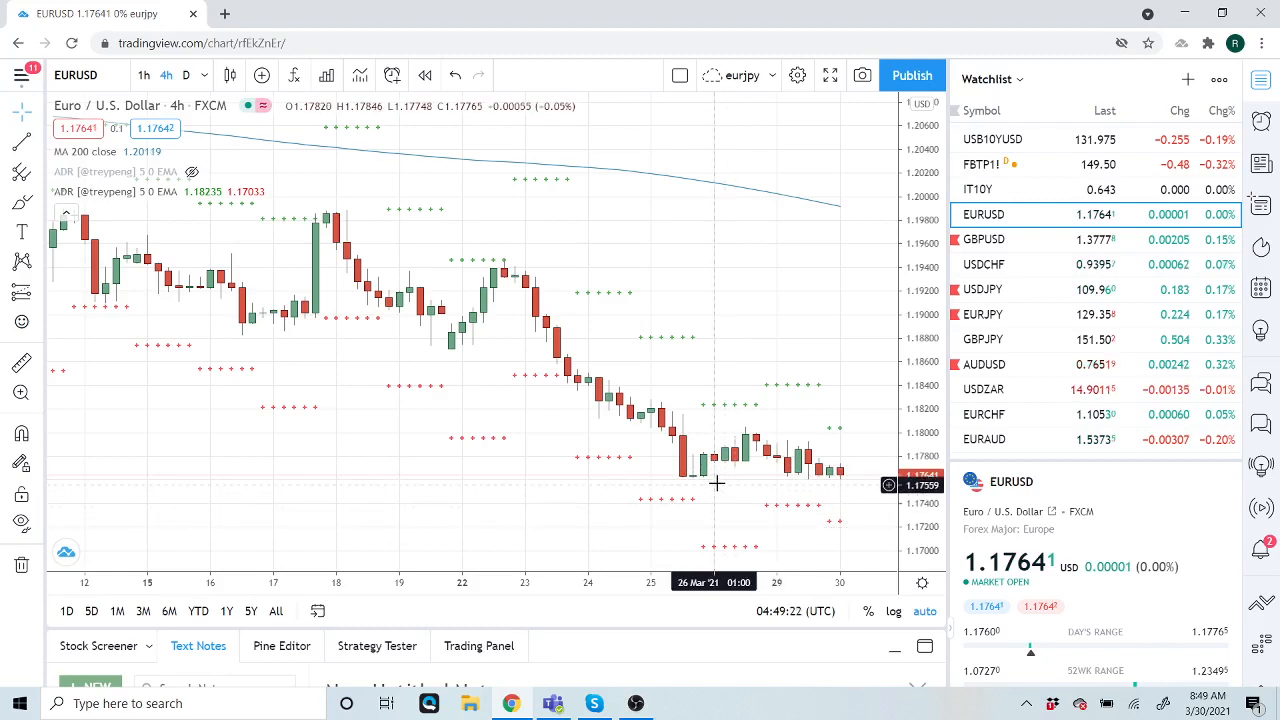
pyautogui.scroll(-3)
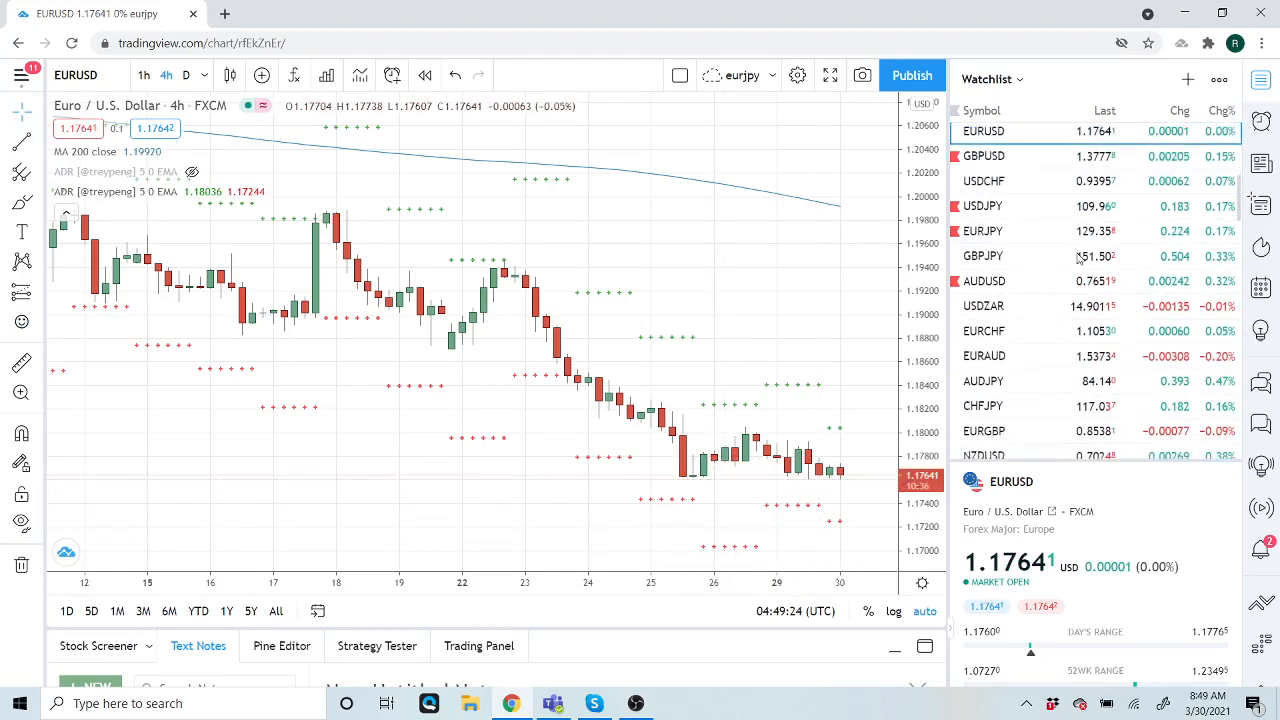
pyautogui.moveTo(726, 489)
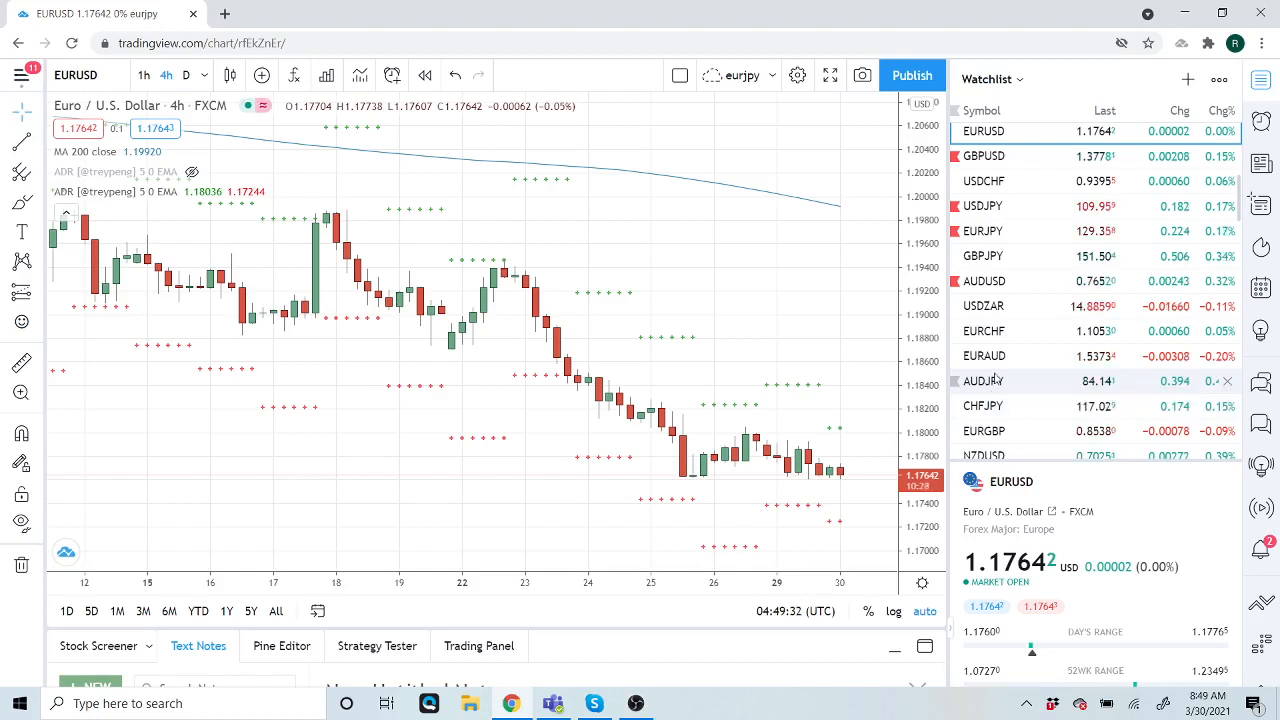
pyautogui.moveTo(992, 206)
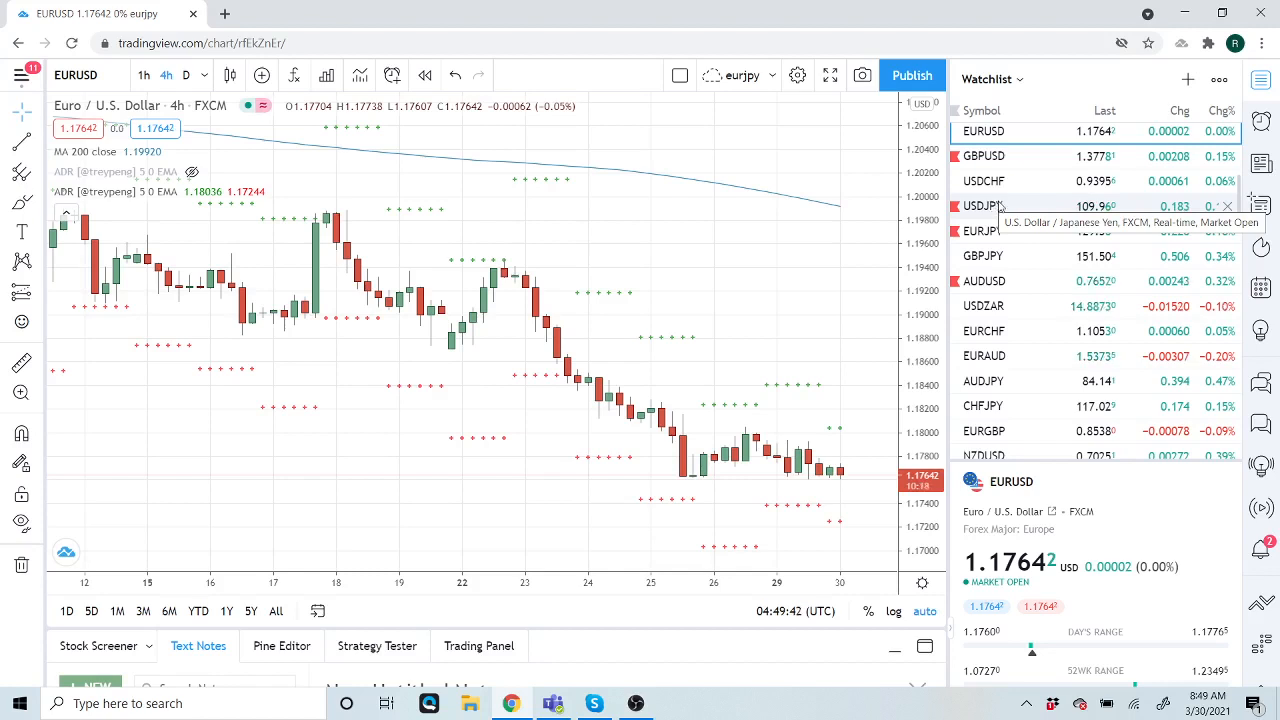
pyautogui.moveTo(1022, 271)
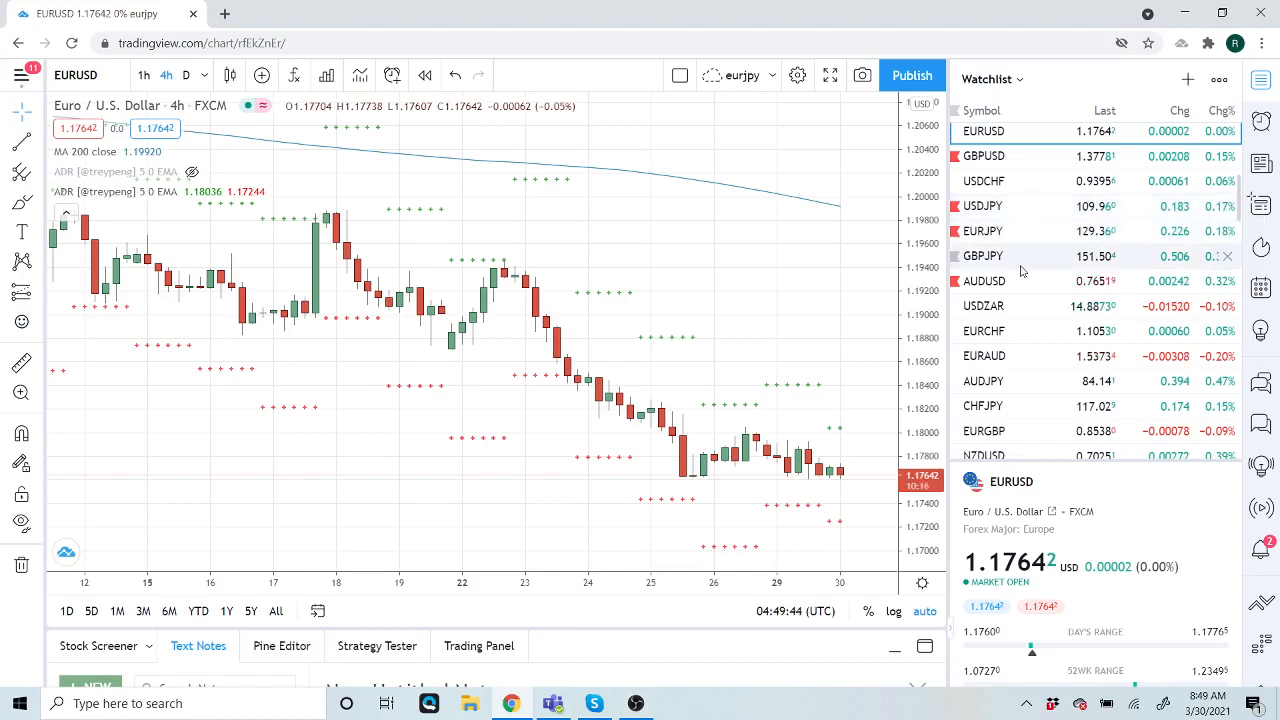
pyautogui.moveTo(1022, 268)
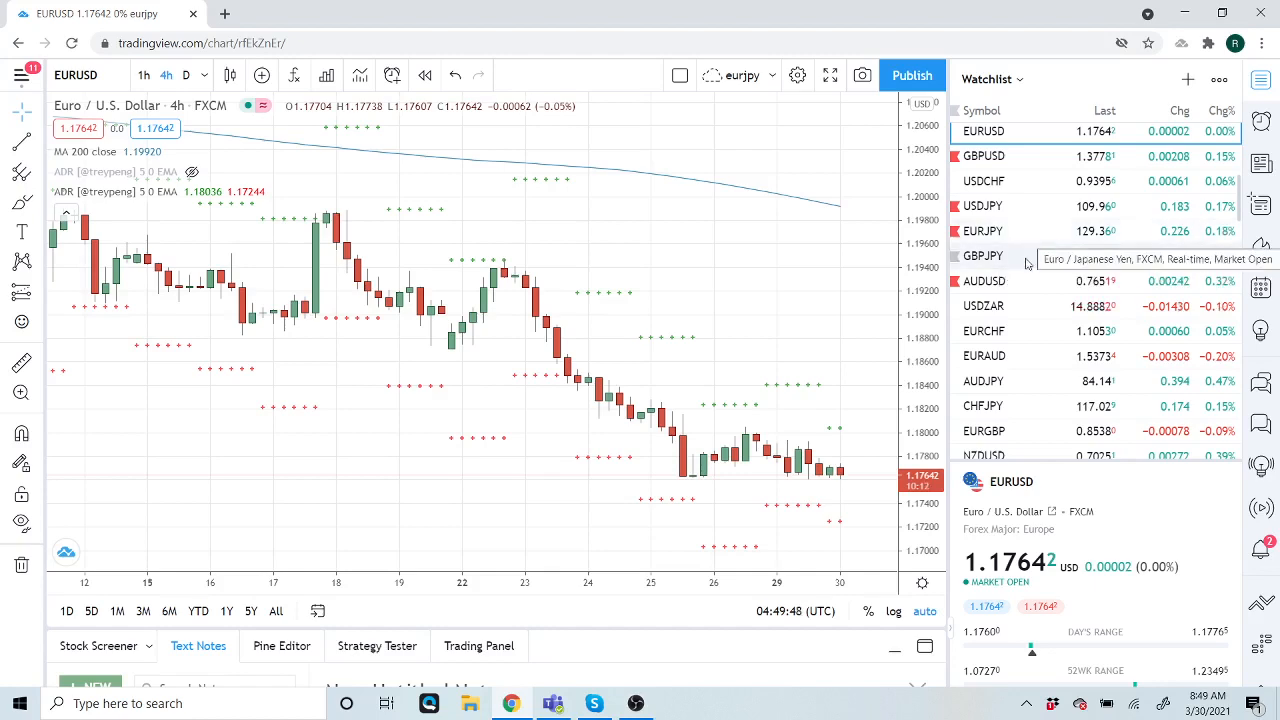
# Step: Load the USDZAR 4-hour chart from the watchlist
pyautogui.click(983, 306)
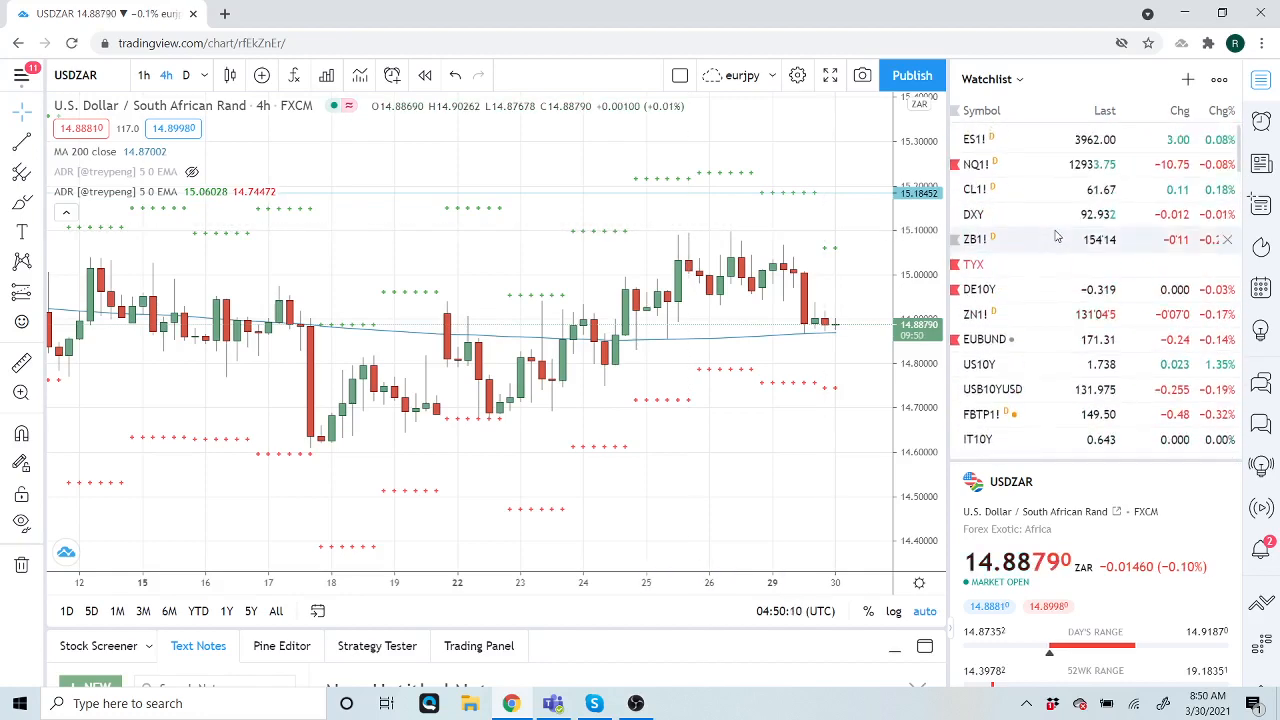
pyautogui.moveTo(1062, 239)
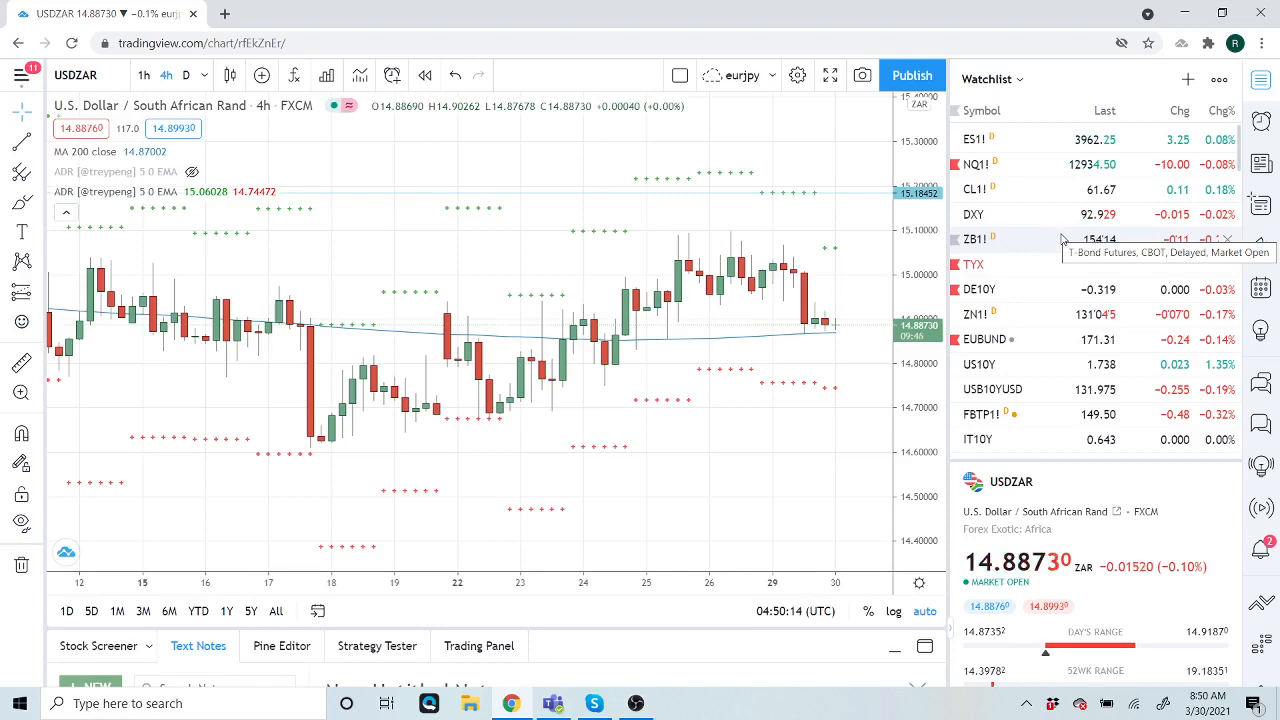
pyautogui.moveTo(980, 364)
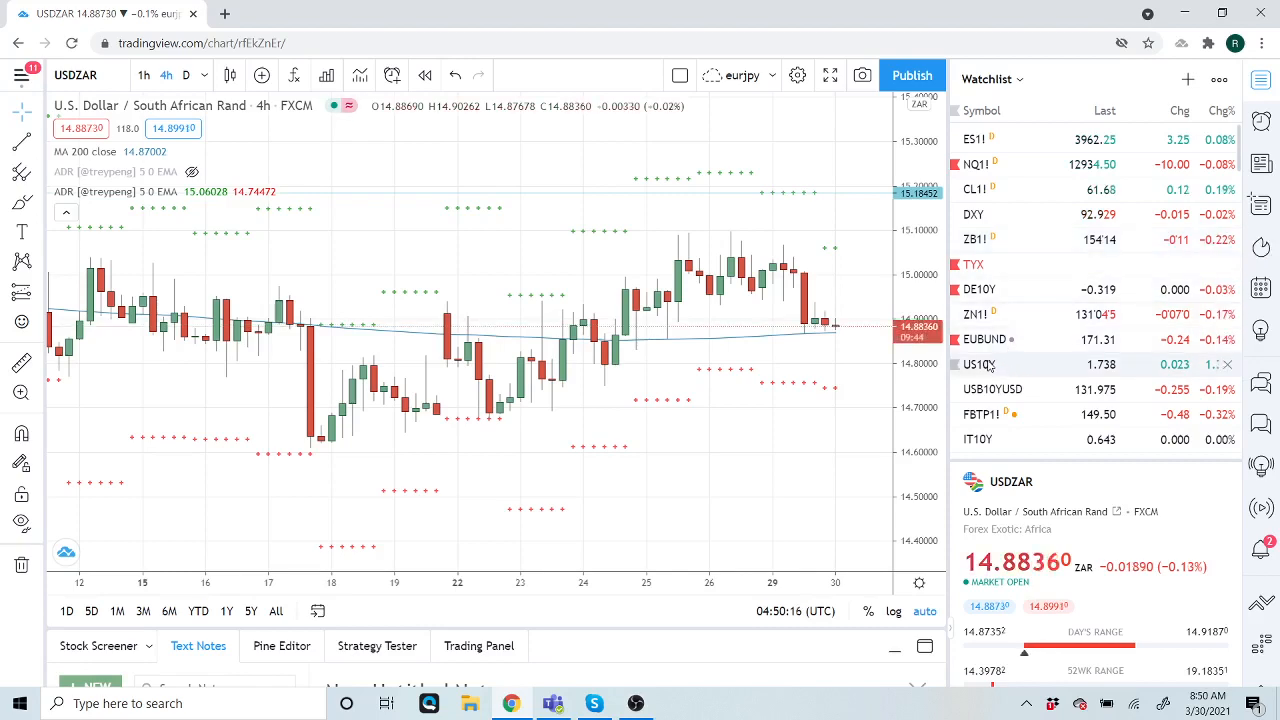
# Step: Load the US10Y yield chart and start scrolling down the watchlist
pyautogui.click(978, 364)
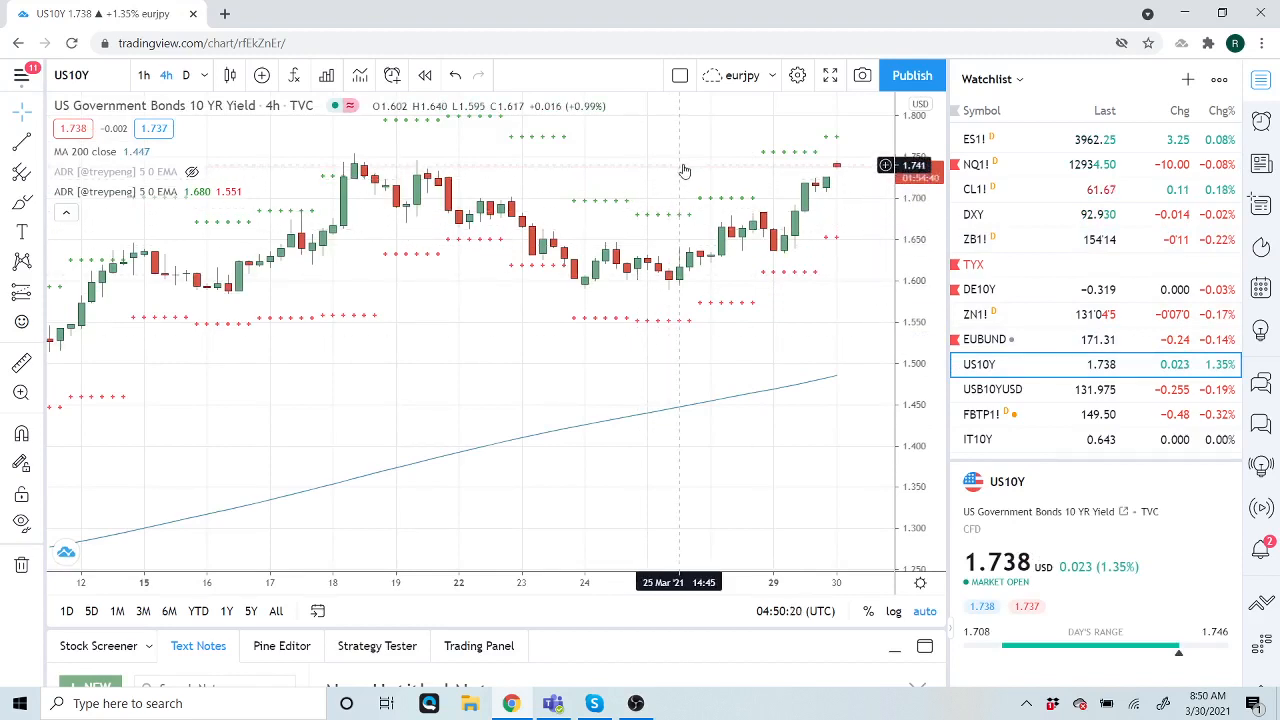
pyautogui.moveTo(683, 155)
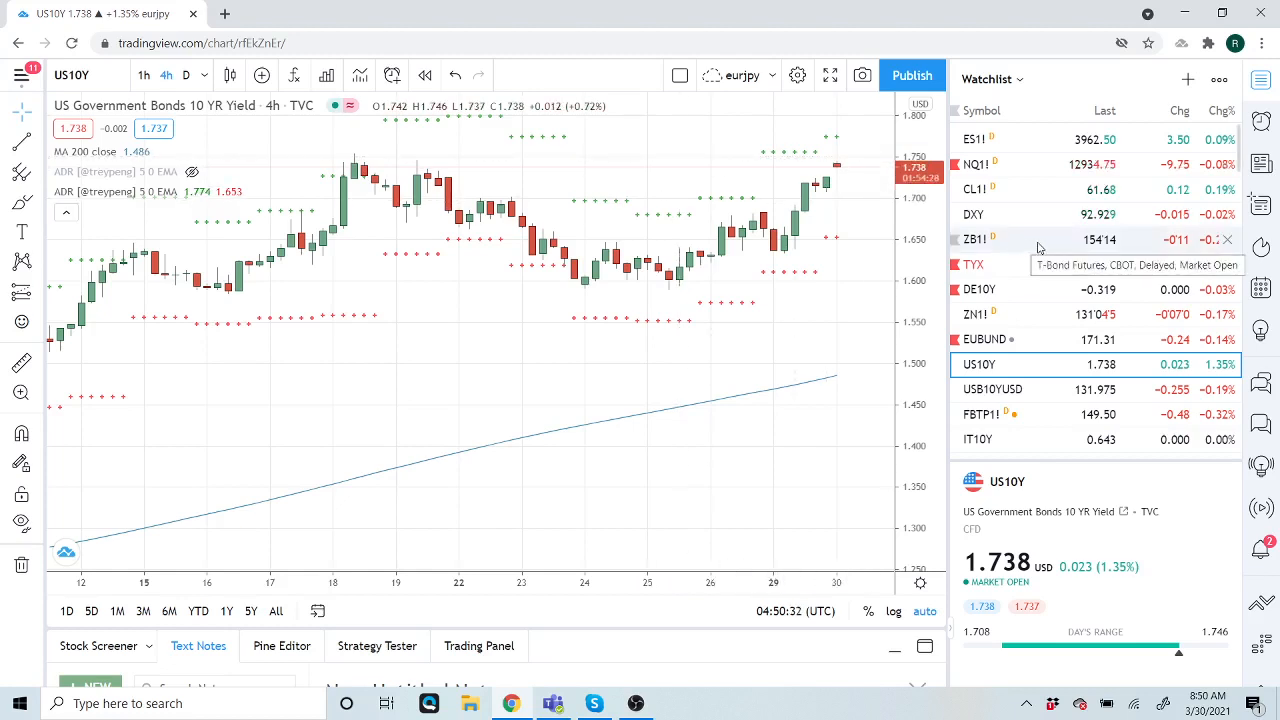
pyautogui.scroll(-3)
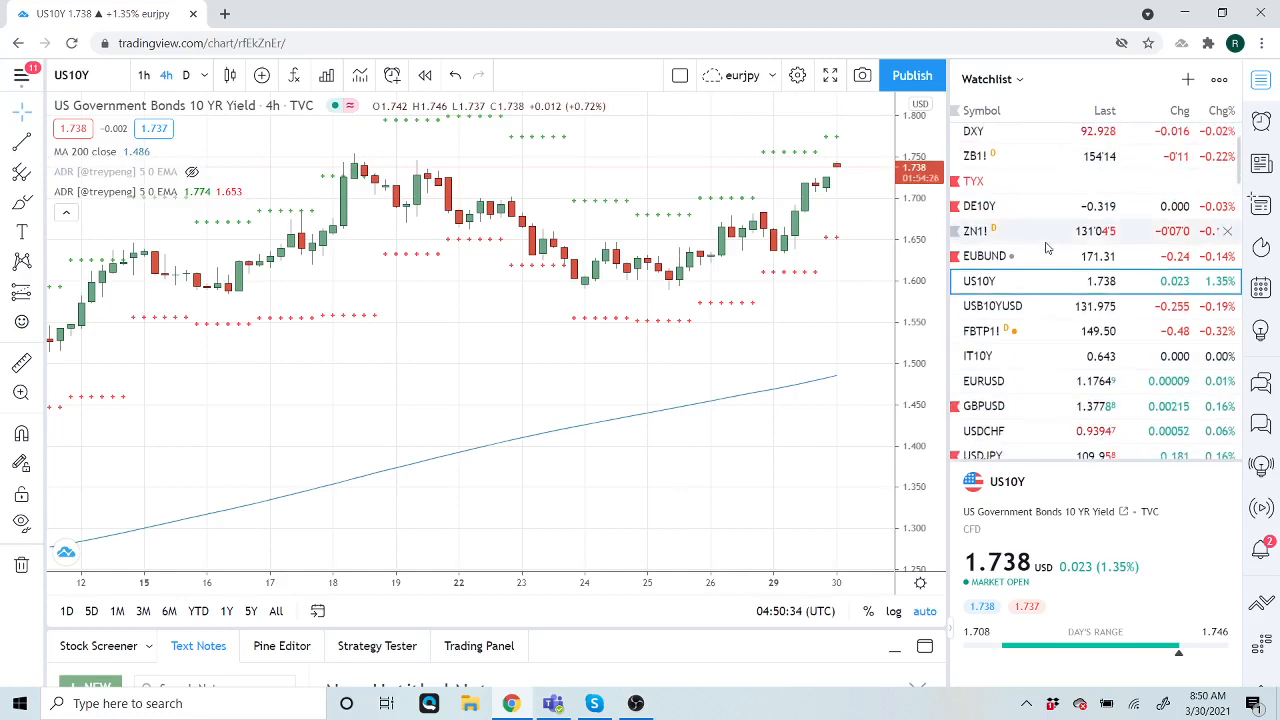
pyautogui.scroll(-3)
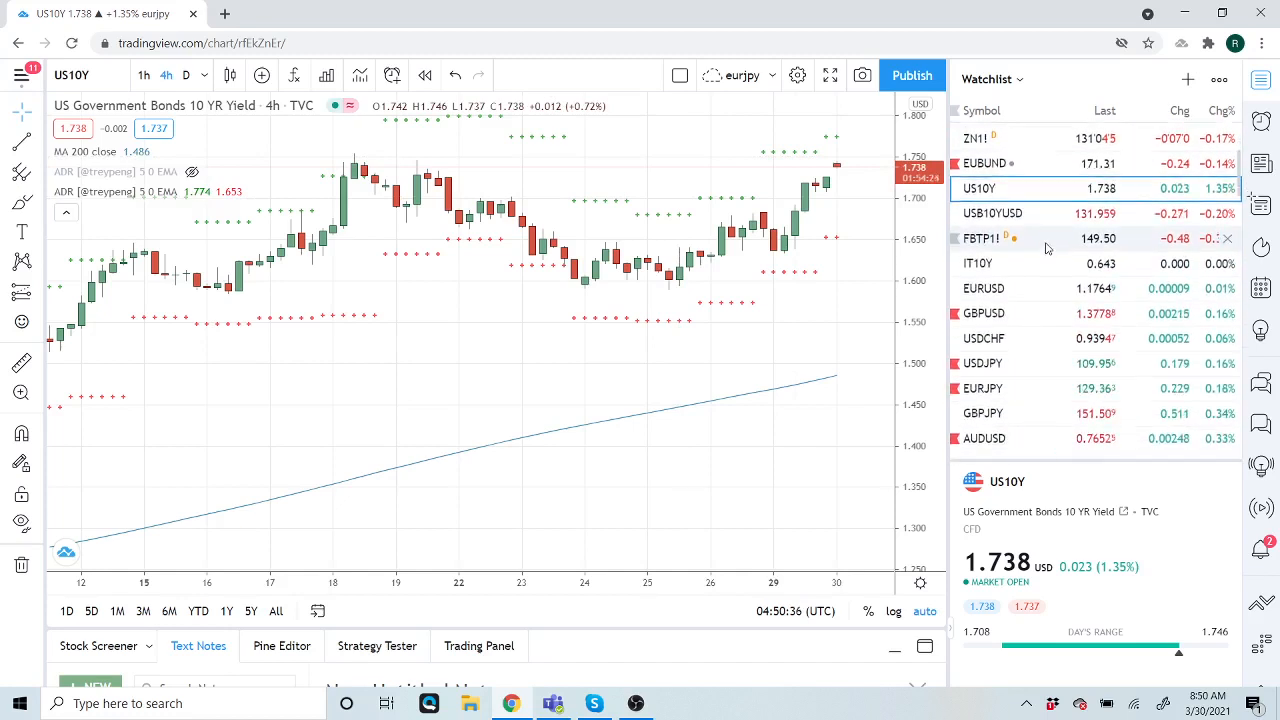
pyautogui.scroll(-3)
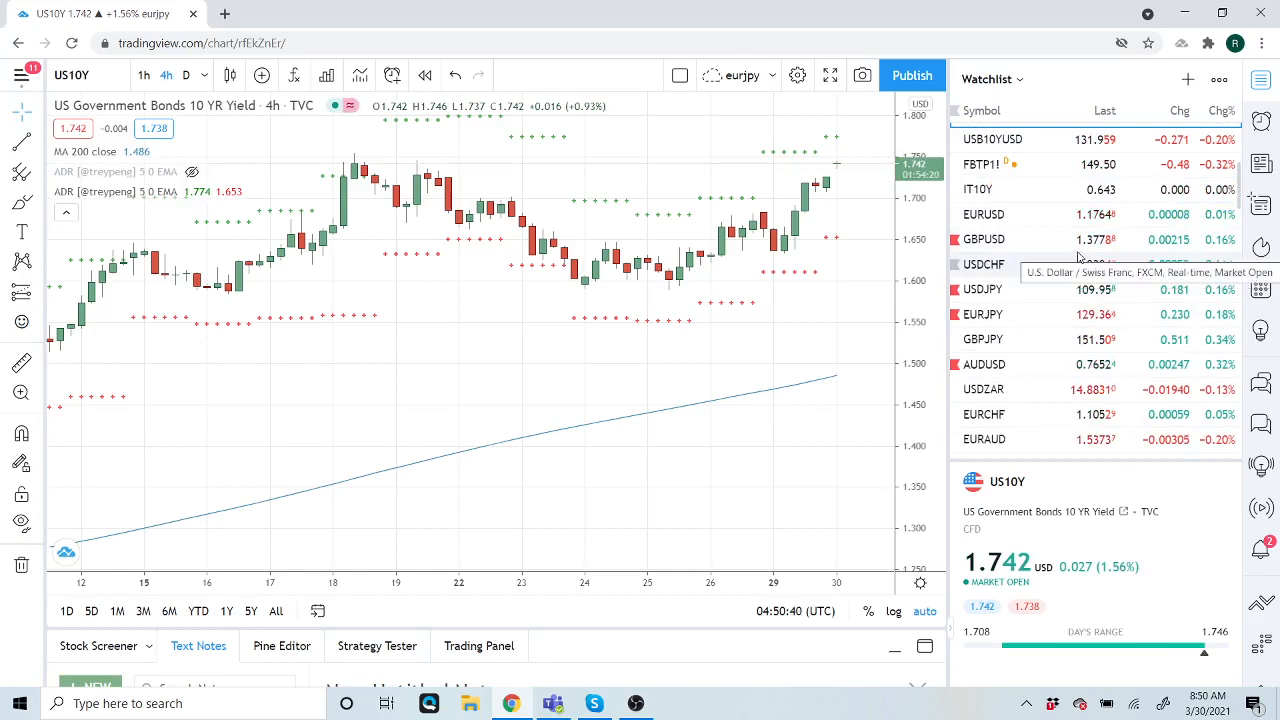
# Step: Scroll down to USDCAD, load it briefly, then switch to NZDUSD
pyautogui.scroll(-3)
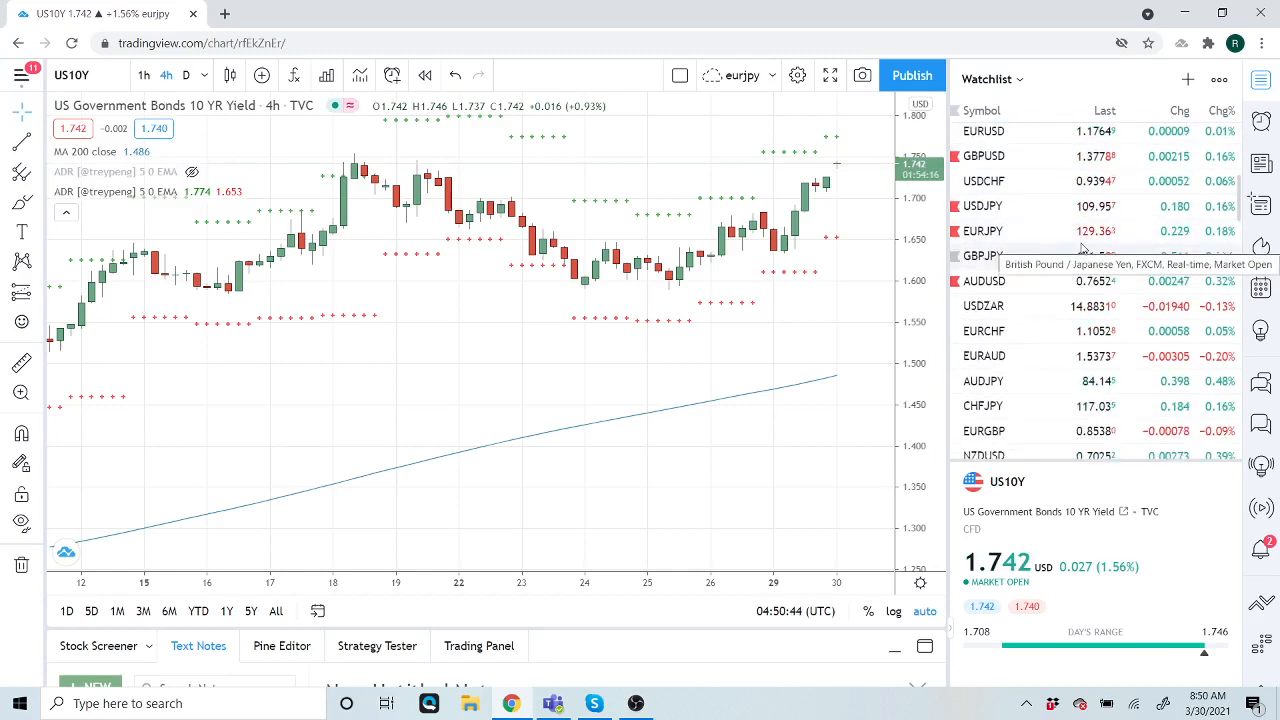
pyautogui.scroll(-3)
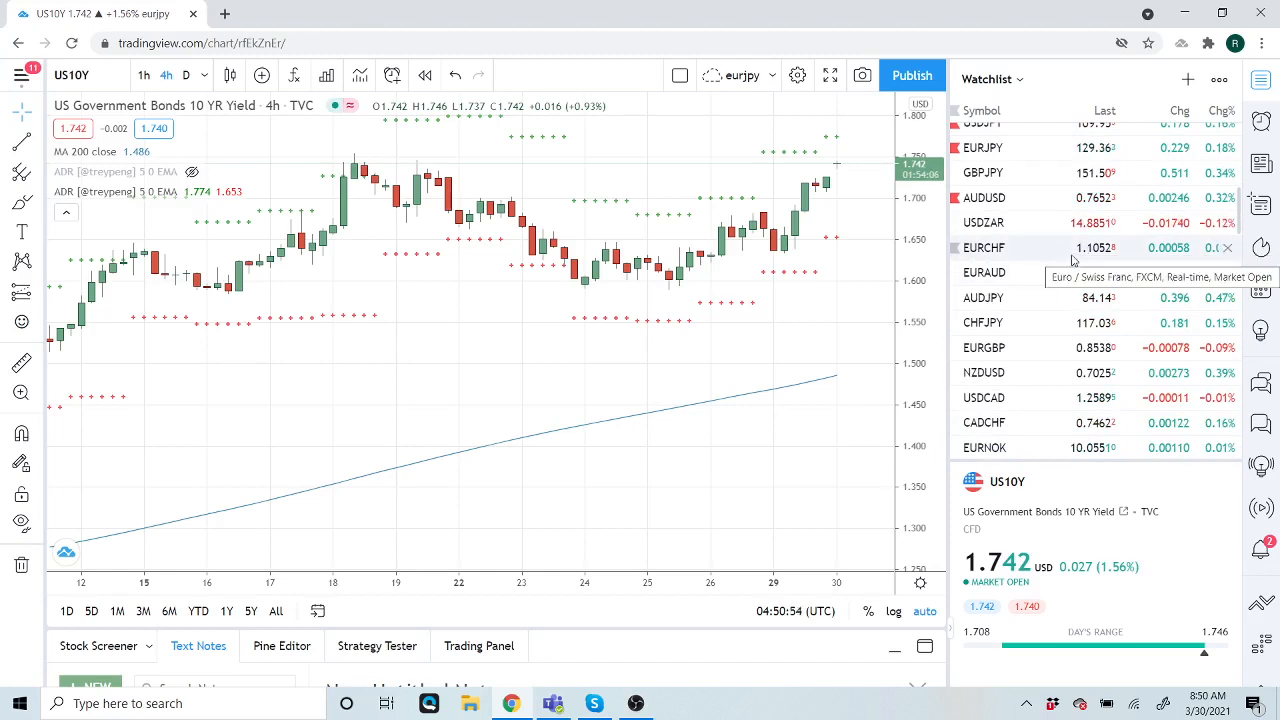
pyautogui.scroll(-3)
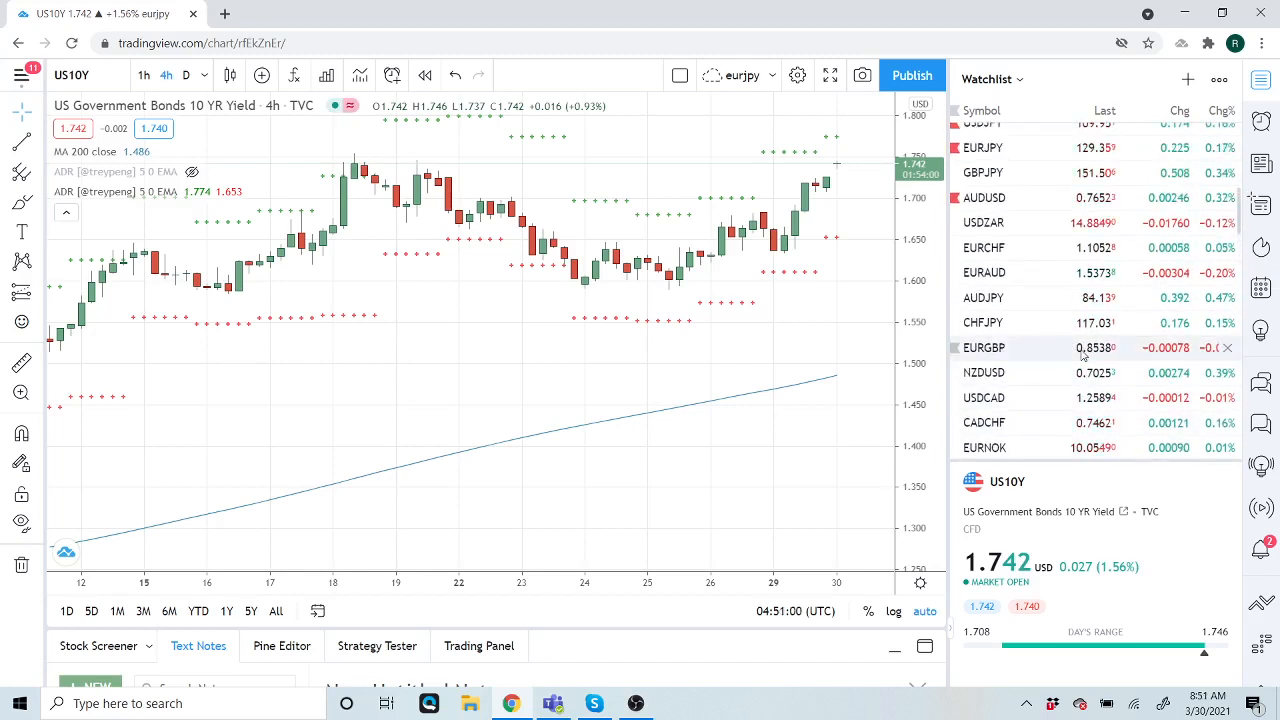
pyautogui.moveTo(1065, 298)
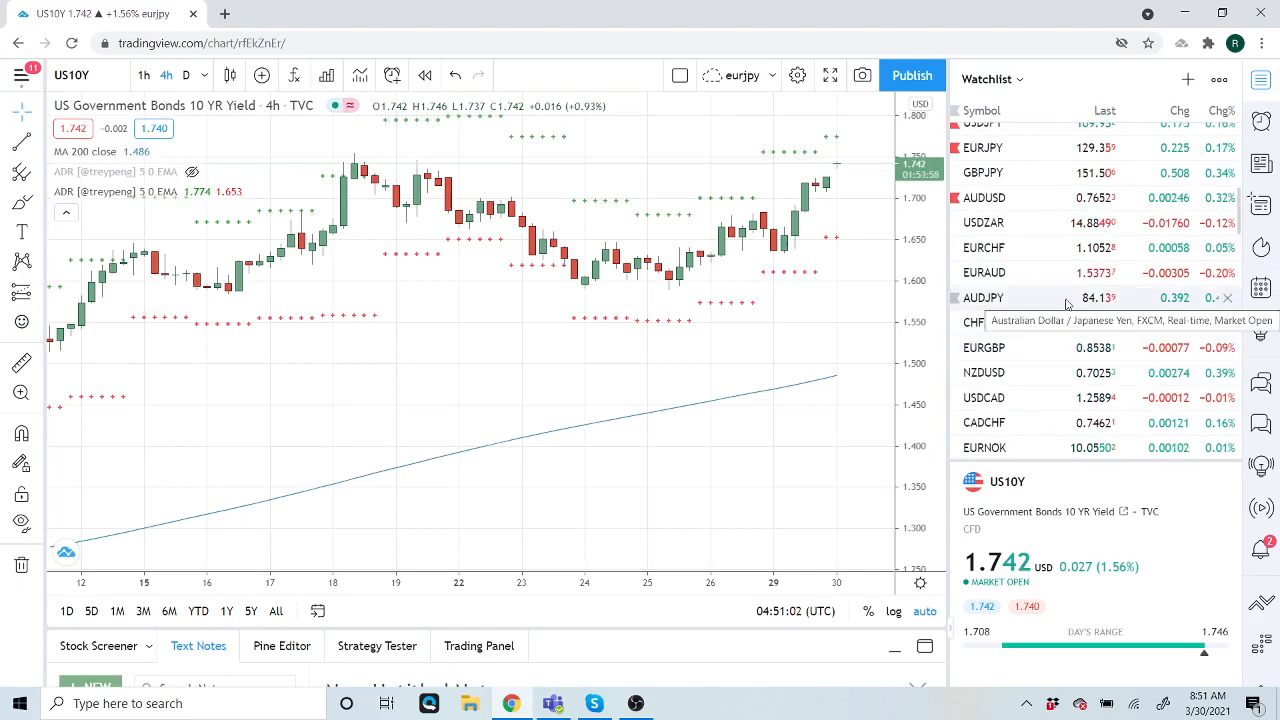
pyautogui.click(984, 397)
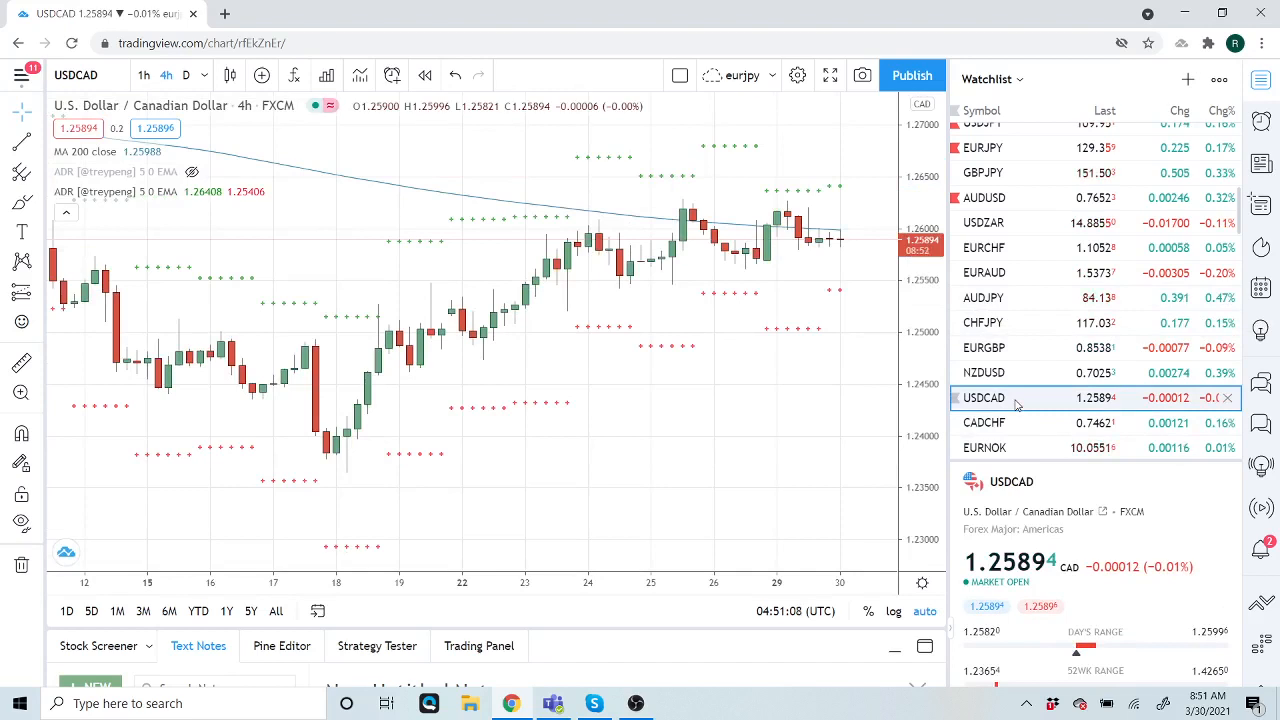
pyautogui.click(984, 373)
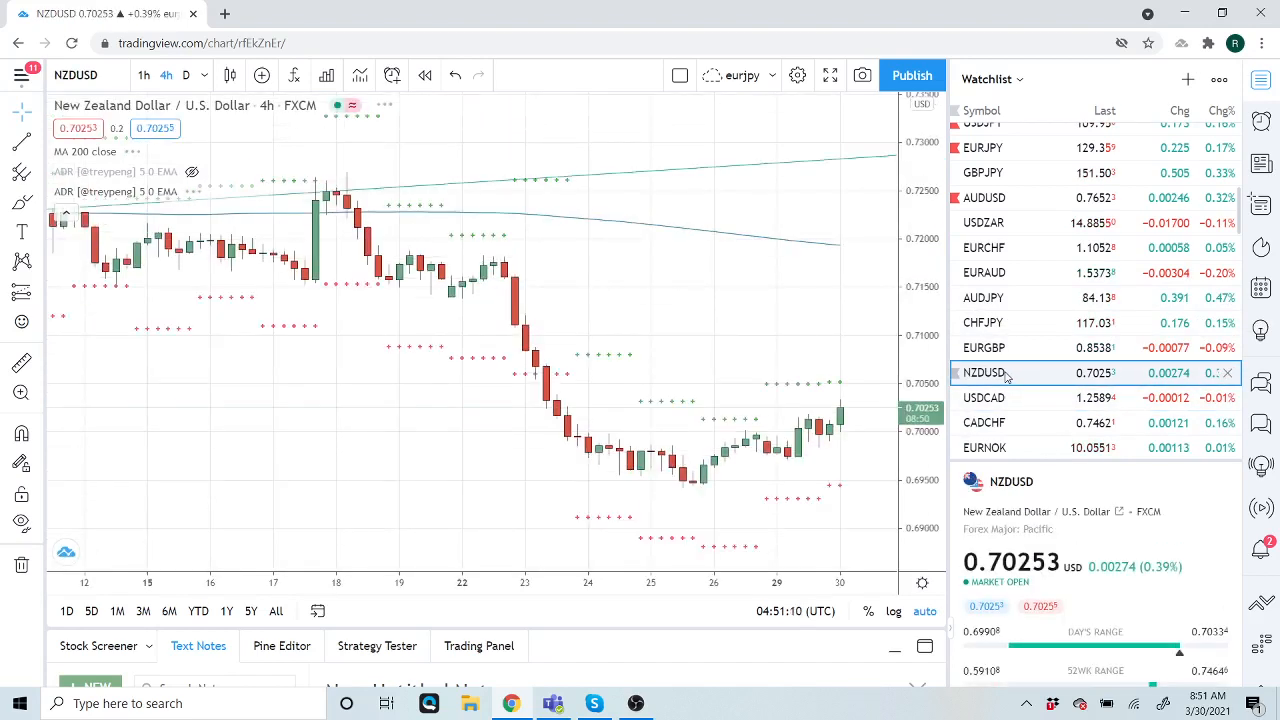
pyautogui.moveTo(680, 370)
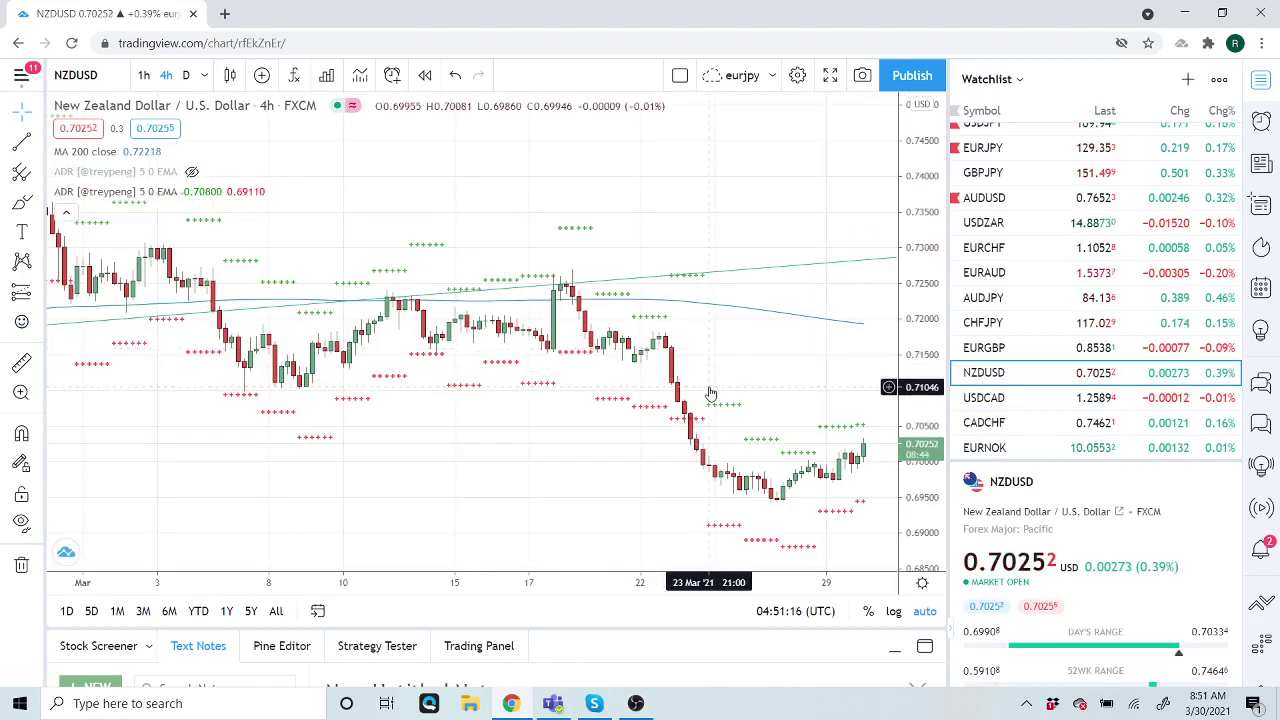
# Step: Load the GC1! gold futures 4-hour chart, then switch to BTCUSD
pyautogui.scroll(-3)
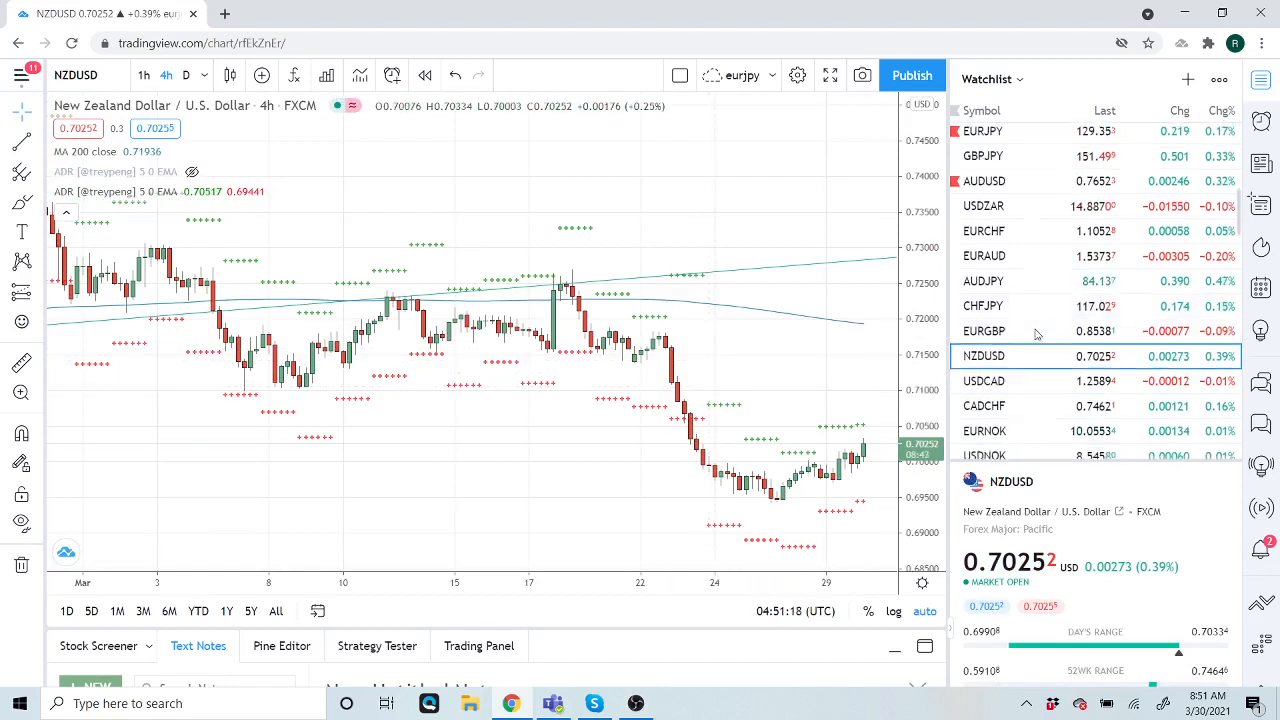
pyautogui.scroll(-3)
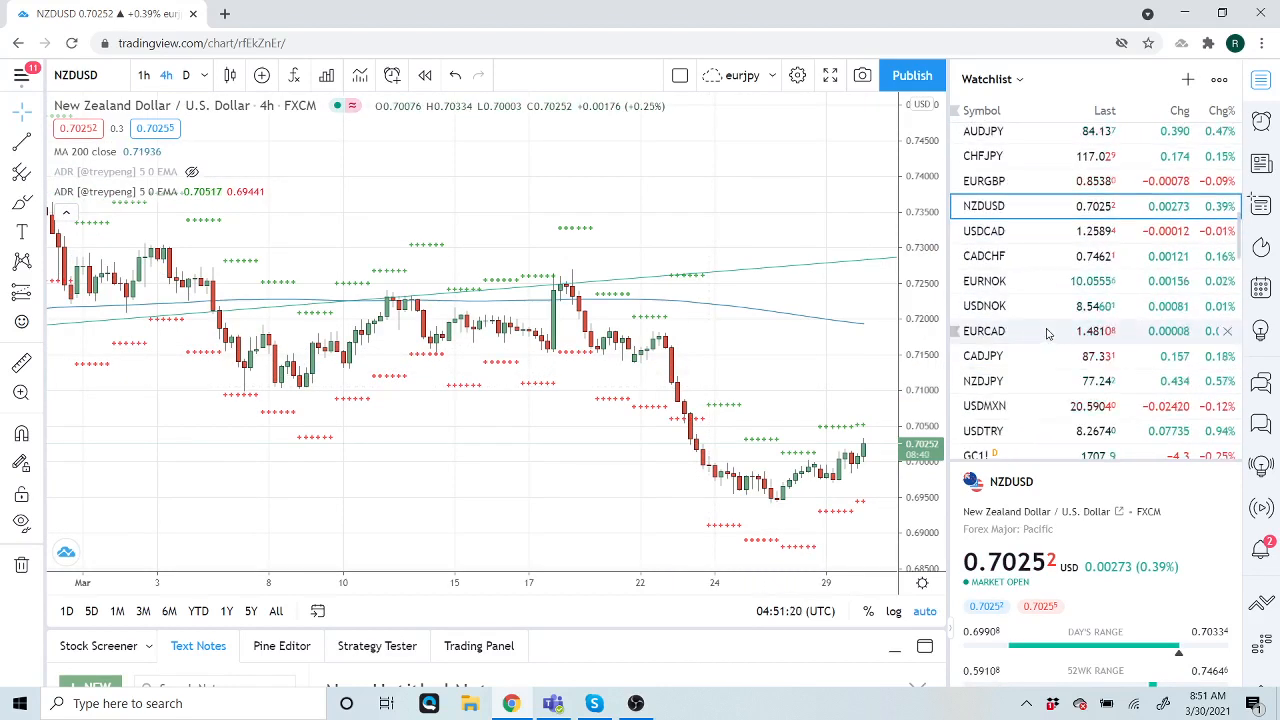
pyautogui.scroll(-3)
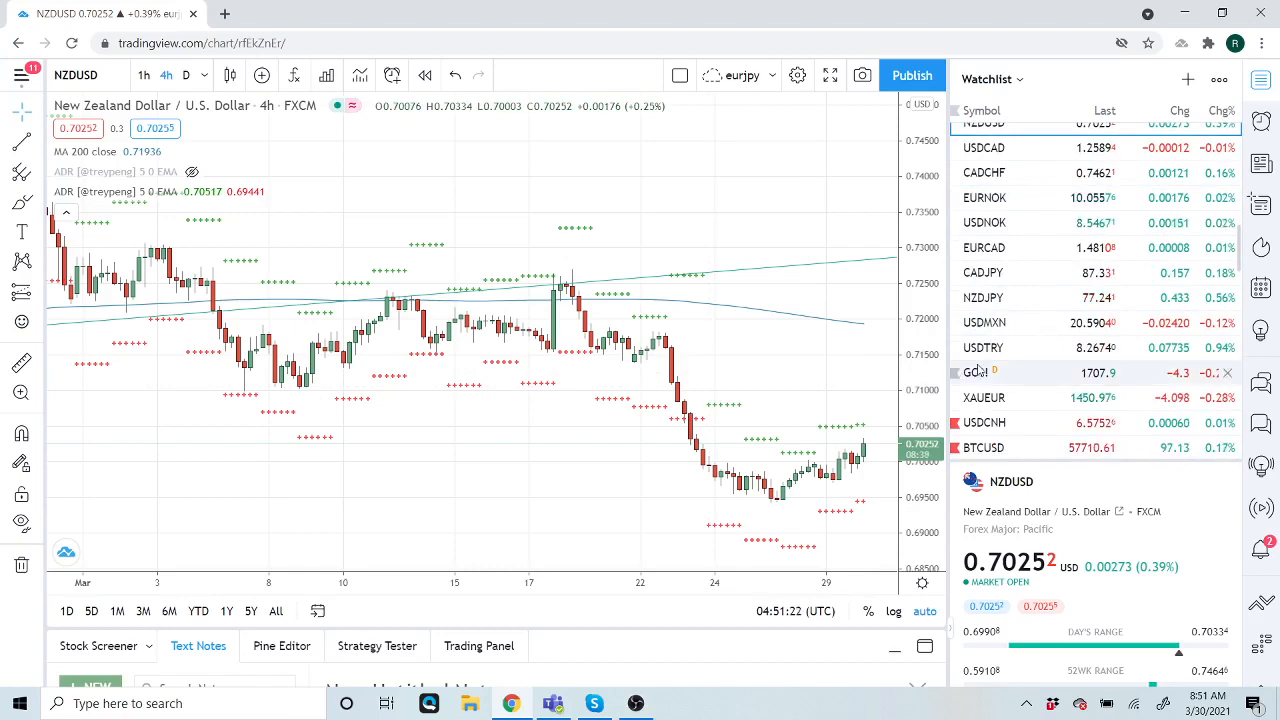
pyautogui.click(977, 373)
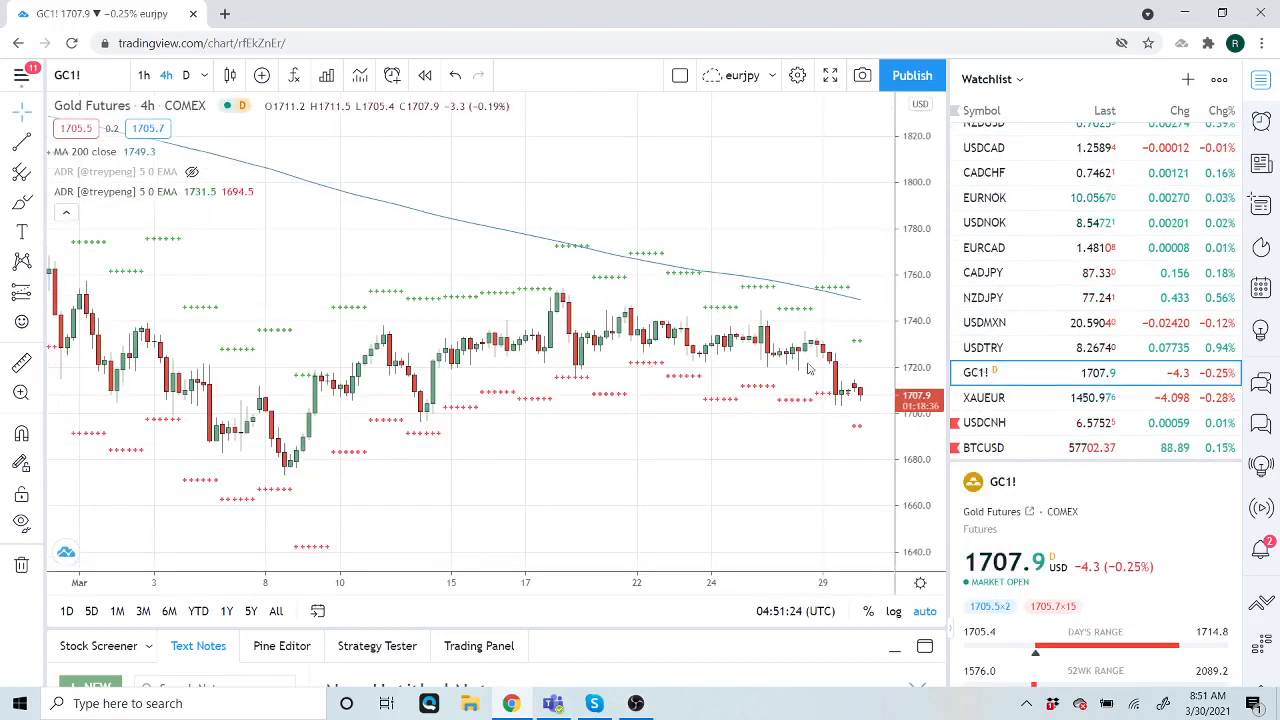
pyautogui.moveTo(1072, 278)
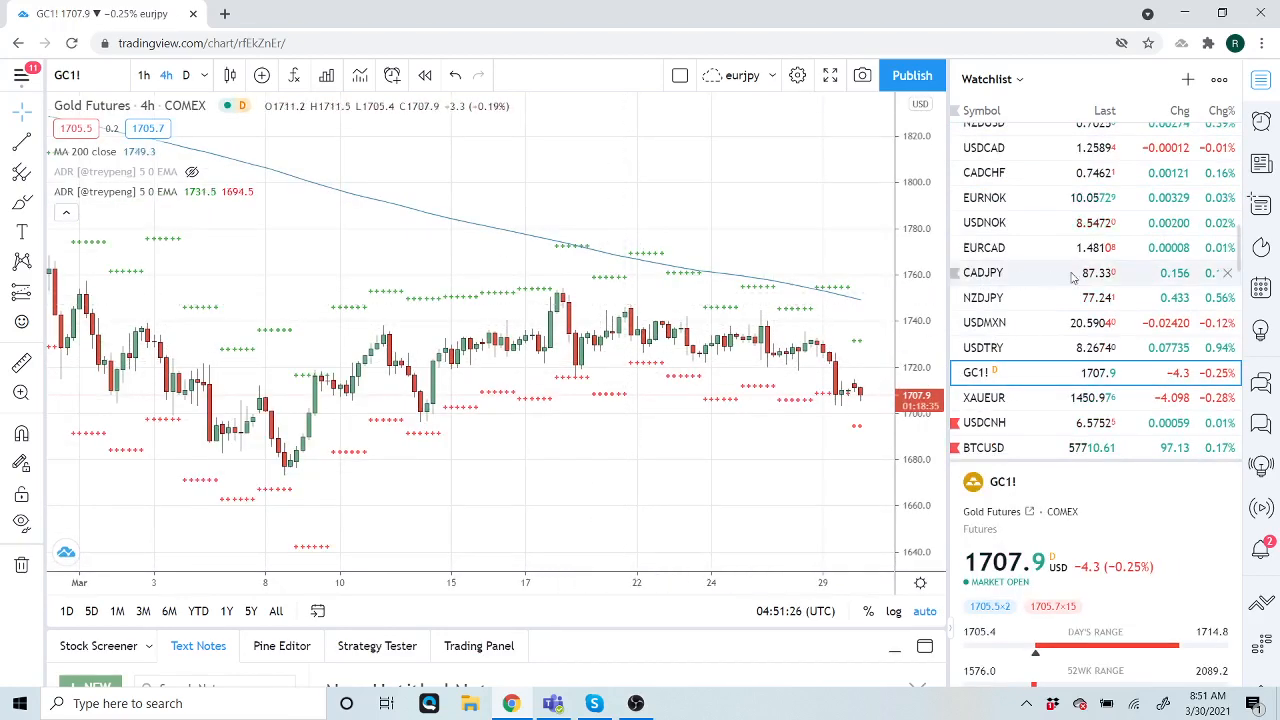
pyautogui.click(984, 447)
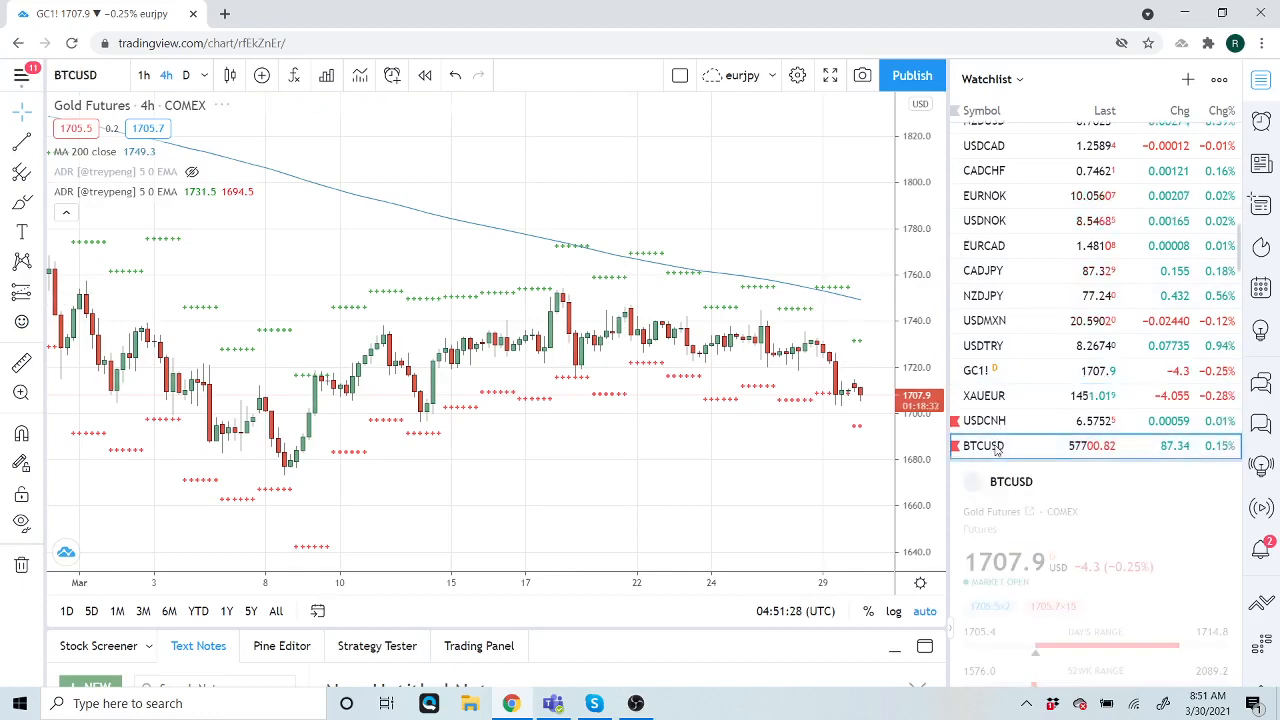
pyautogui.click(983, 446)
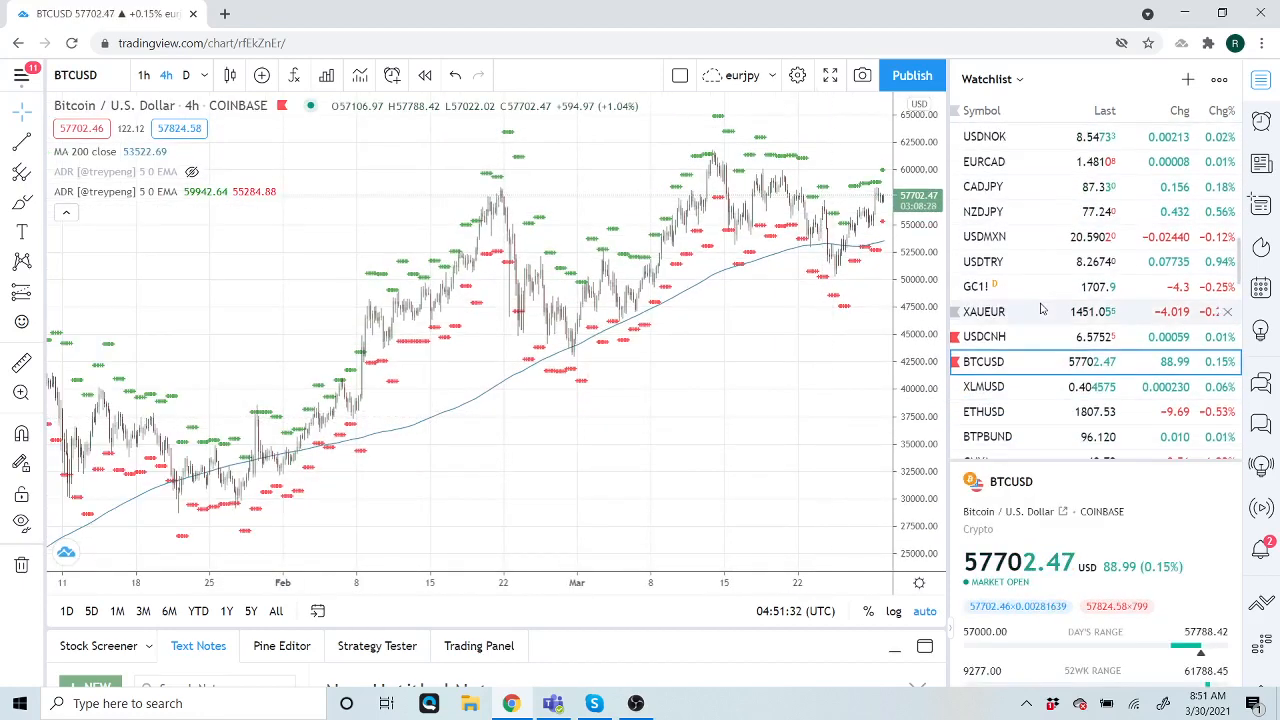
pyautogui.moveTo(746, 265)
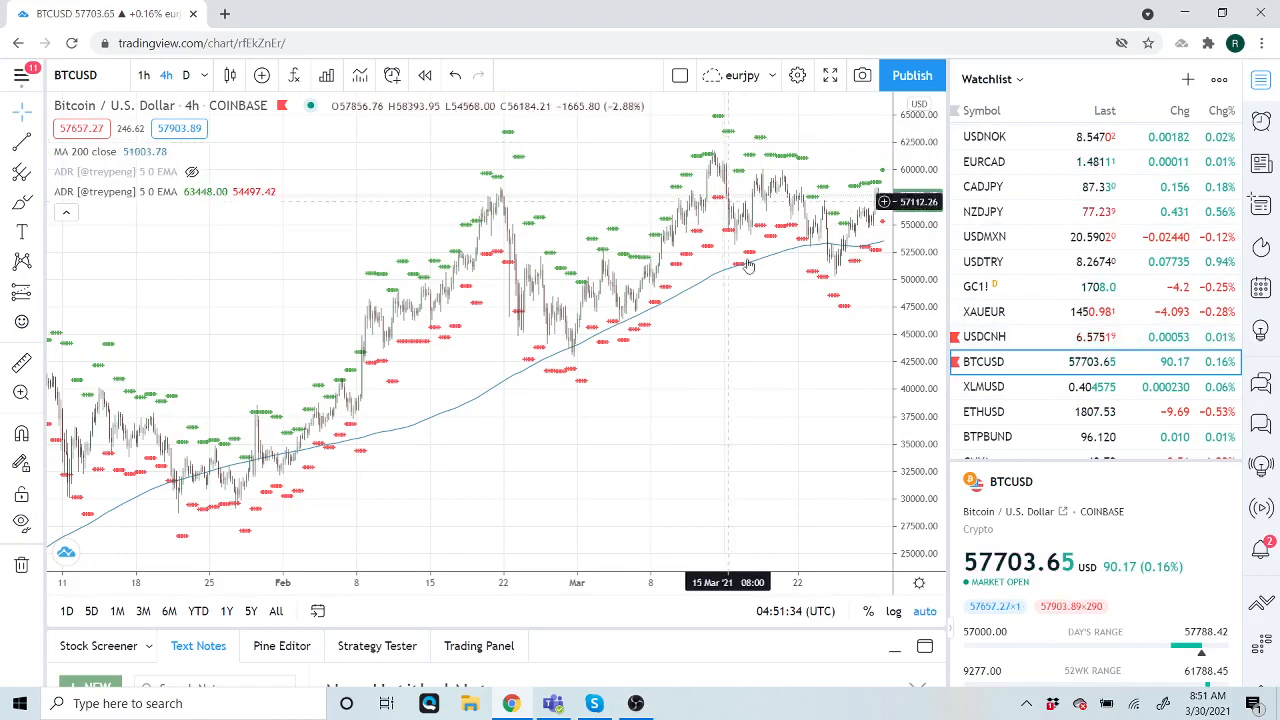
pyautogui.moveTo(762, 378)
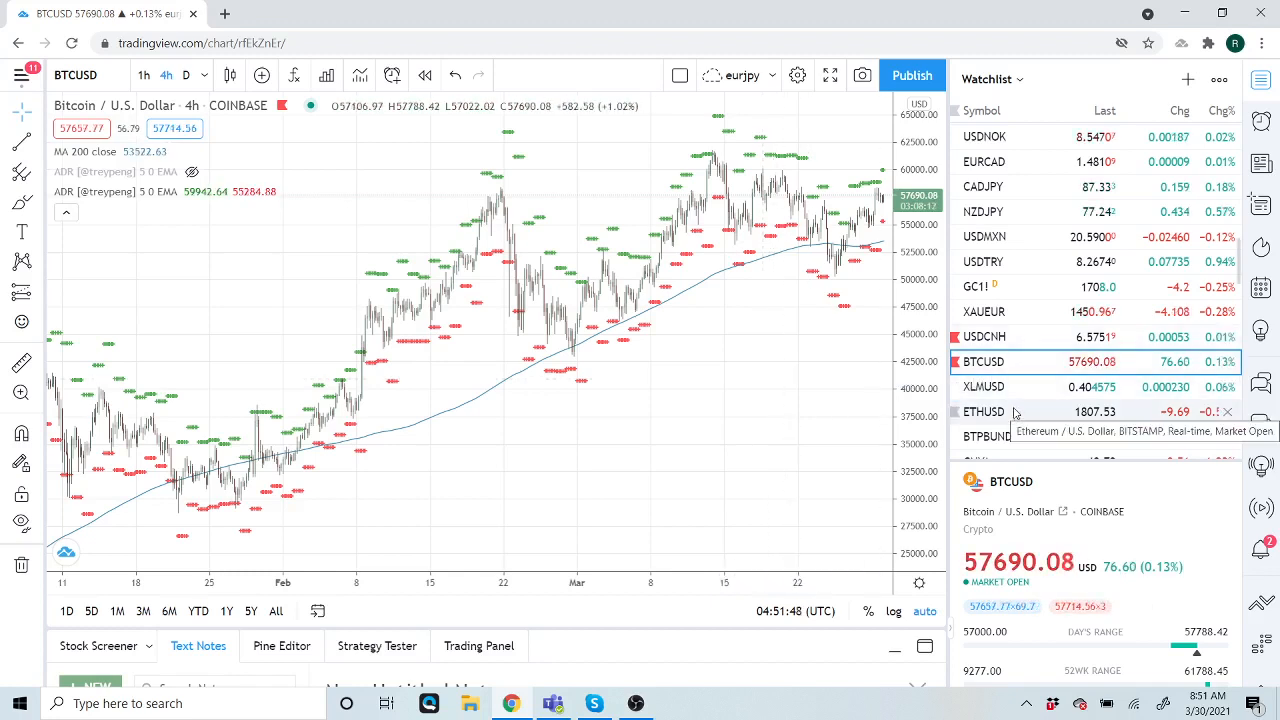
pyautogui.moveTo(1012, 402)
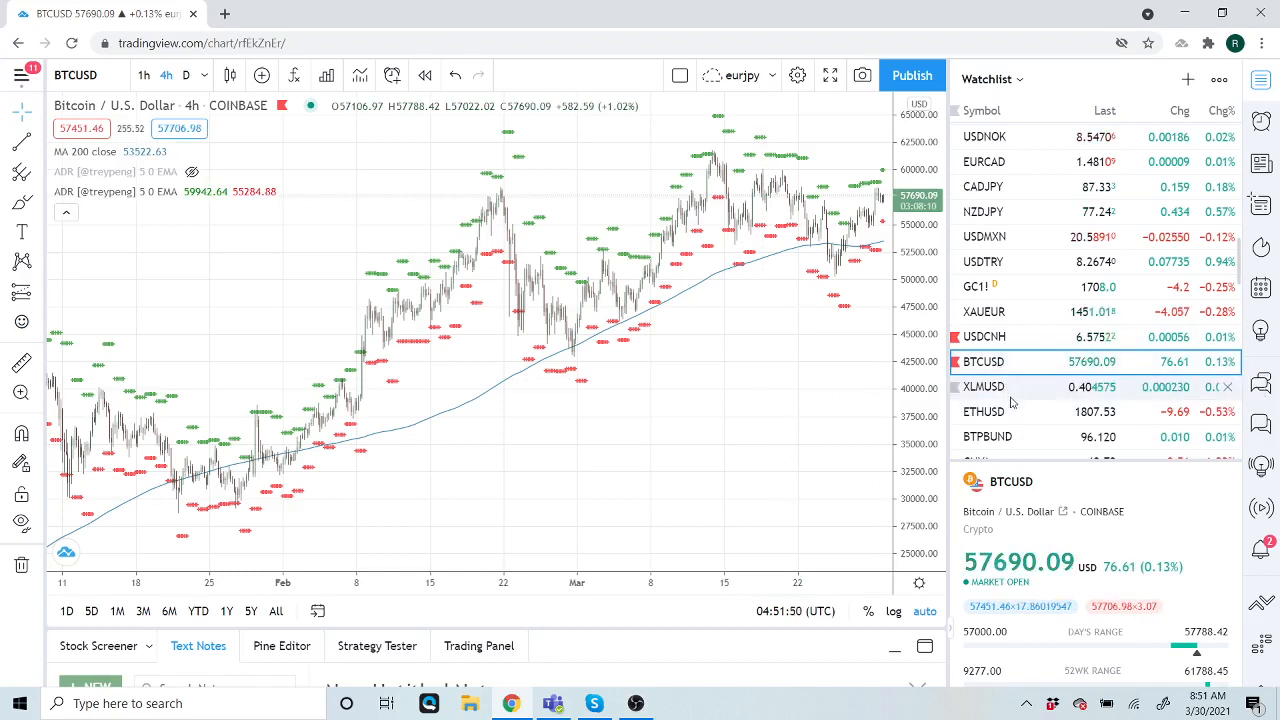
pyautogui.scroll(-3)
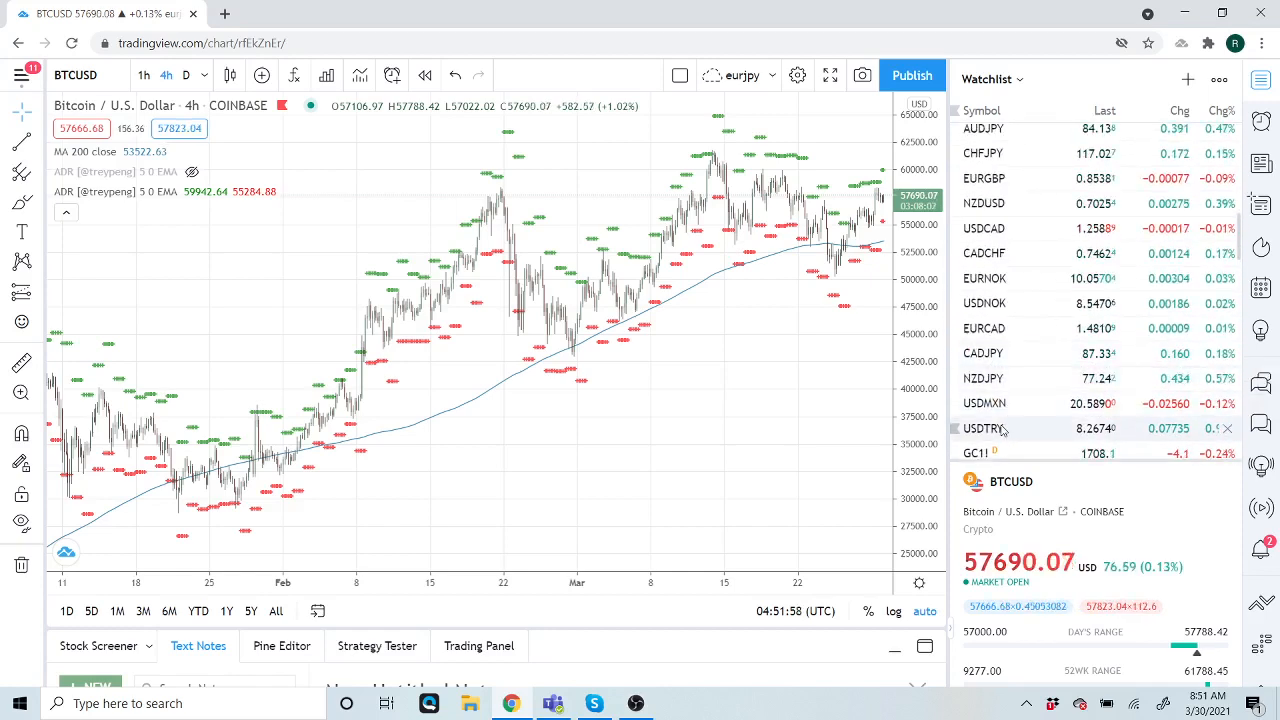
# Step: Load the USDTRY 4-hour chart, close the OANDA ad popup, and scroll the watchlist
pyautogui.click(983, 428)
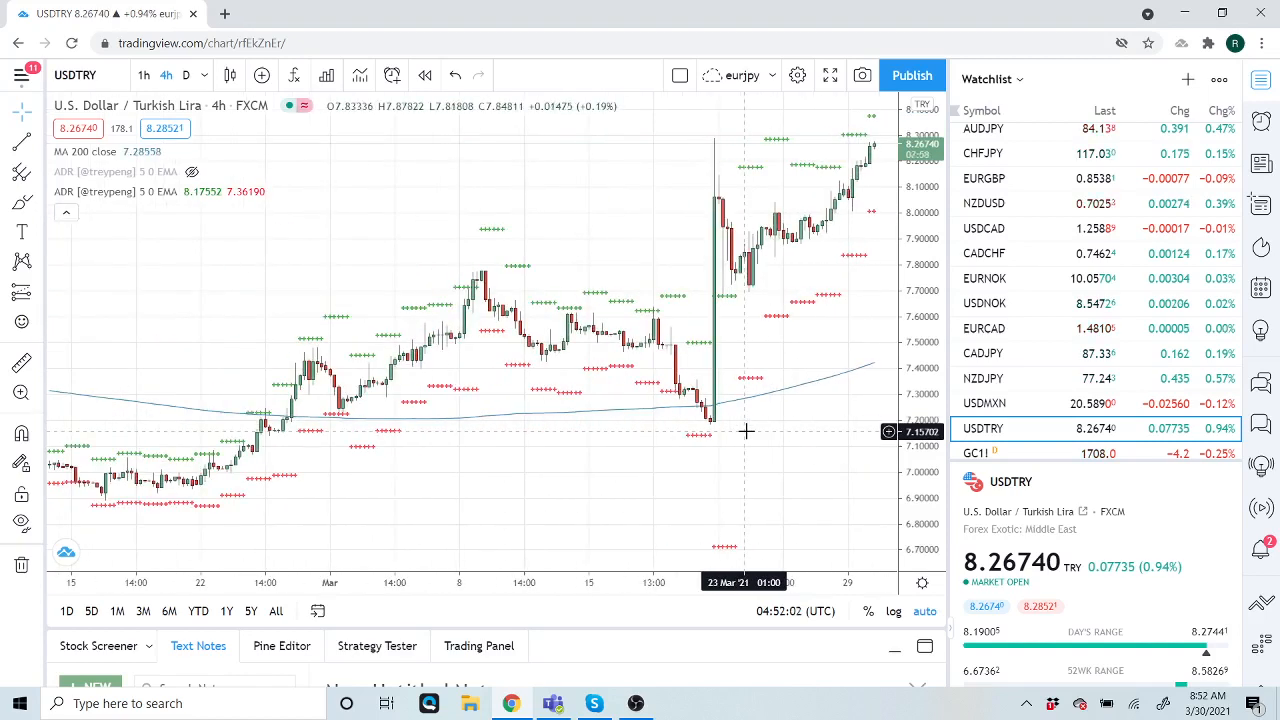
pyautogui.moveTo(771, 414)
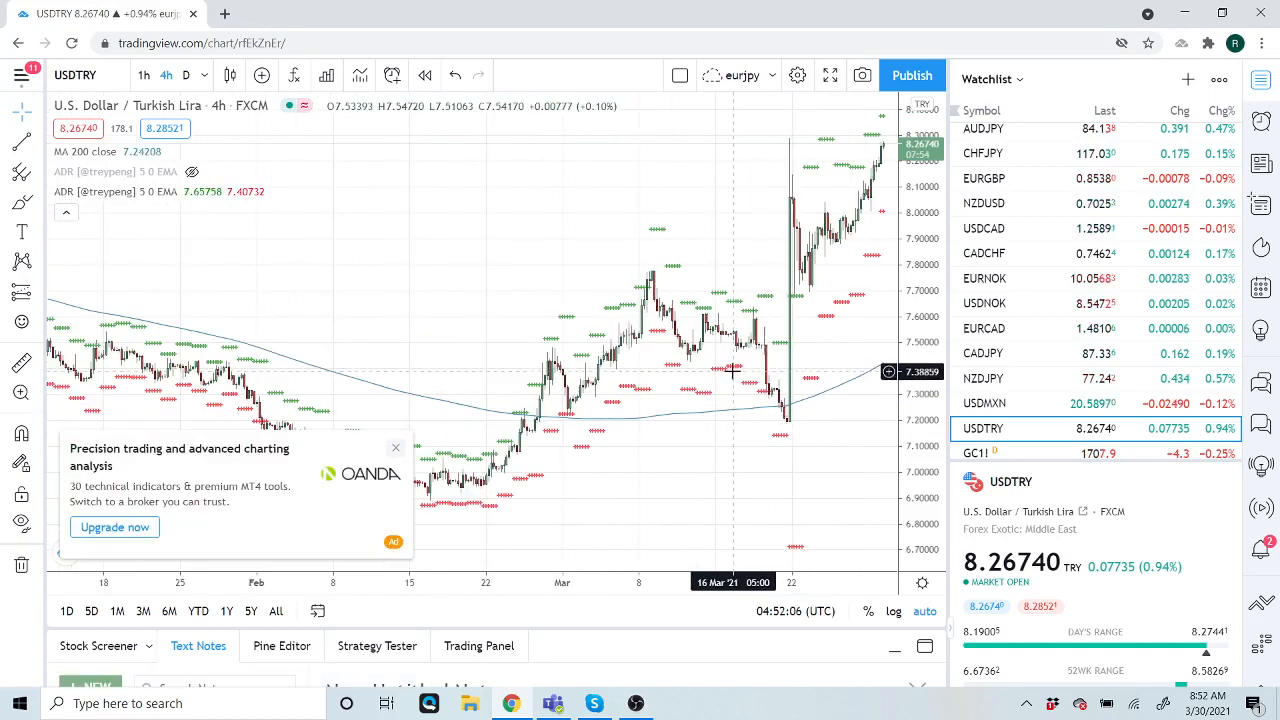
pyautogui.click(395, 447)
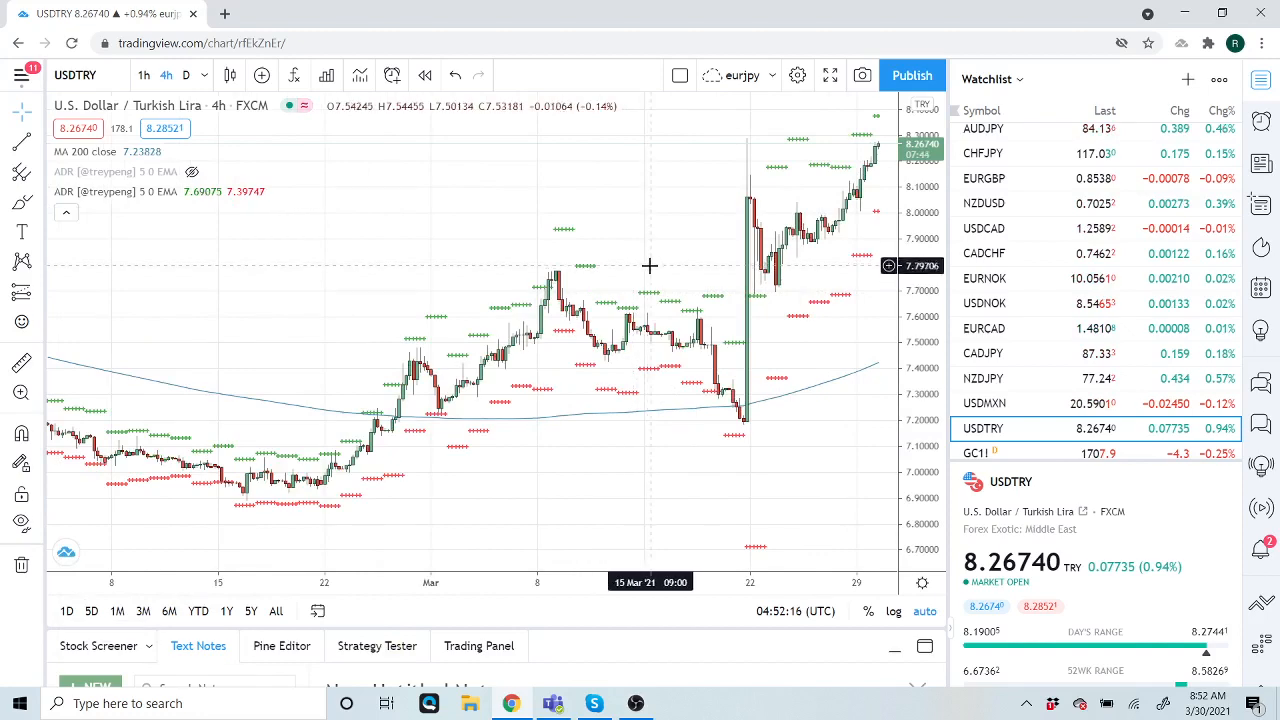
pyautogui.moveTo(1070, 352)
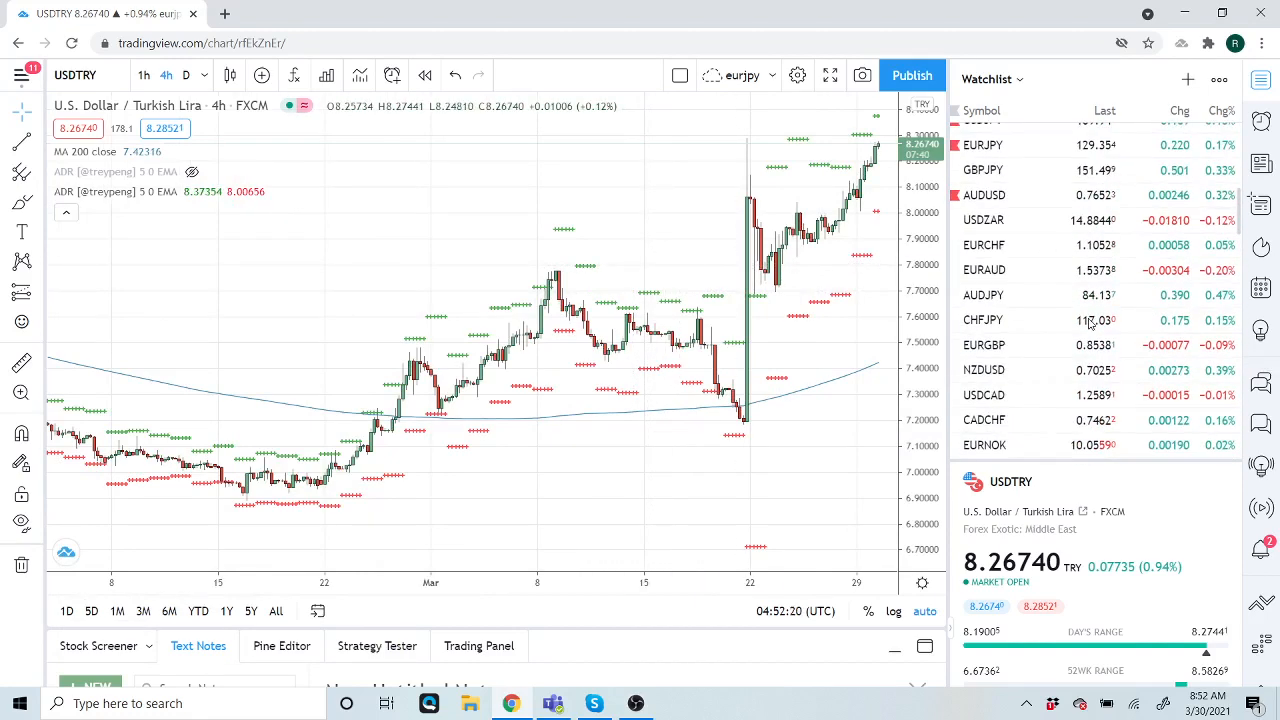
pyautogui.scroll(-3)
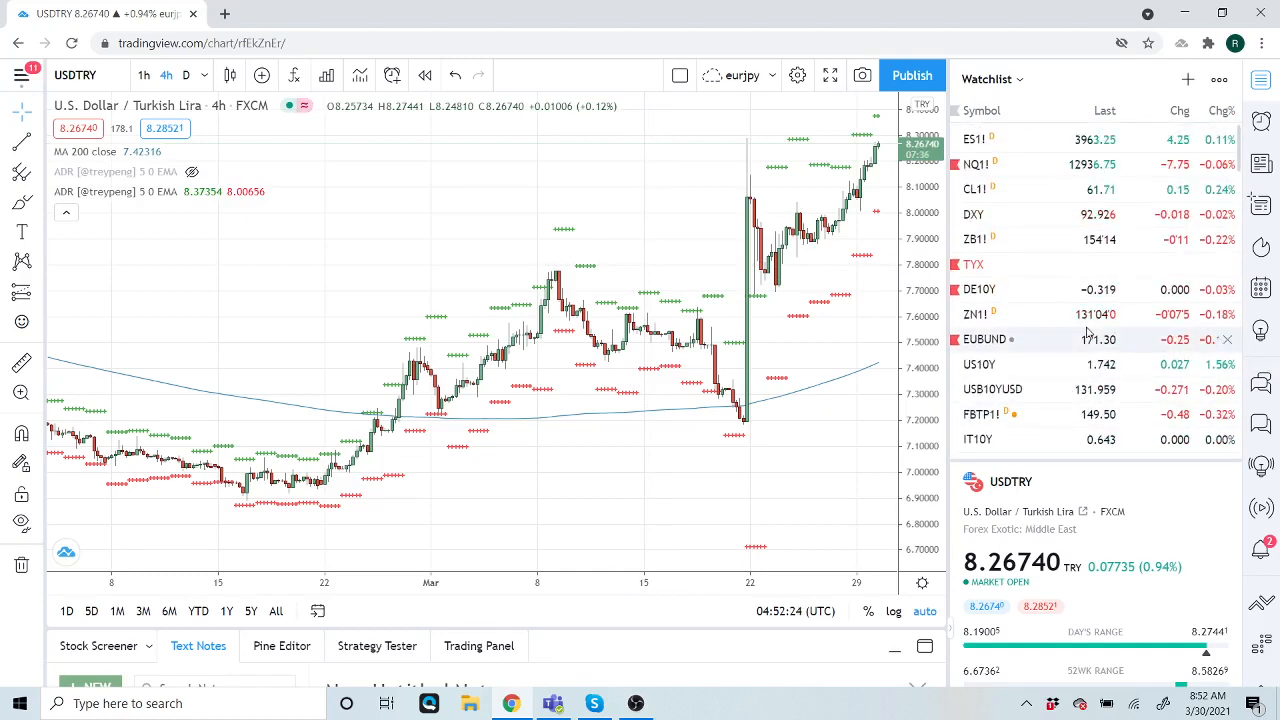
# Step: Load the ES1! S&P 500 E-mini Futures 4-hour chart
pyautogui.click(977, 139)
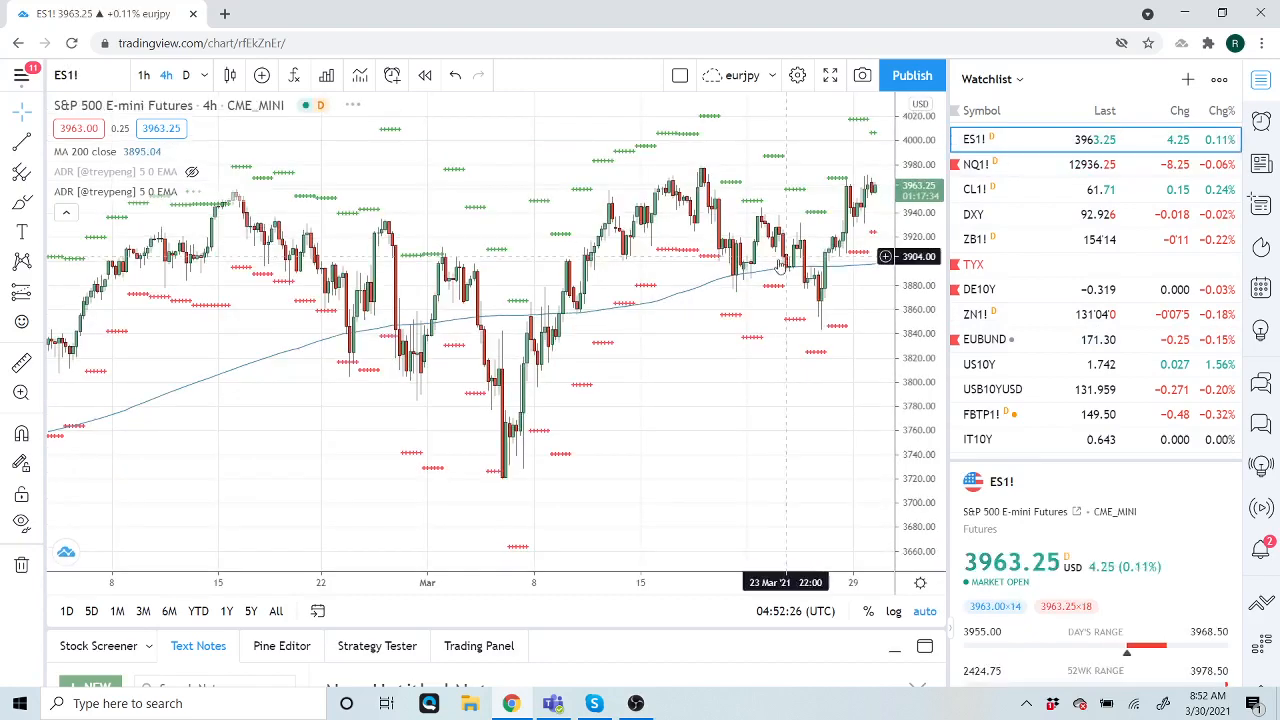
pyautogui.moveTo(734, 163)
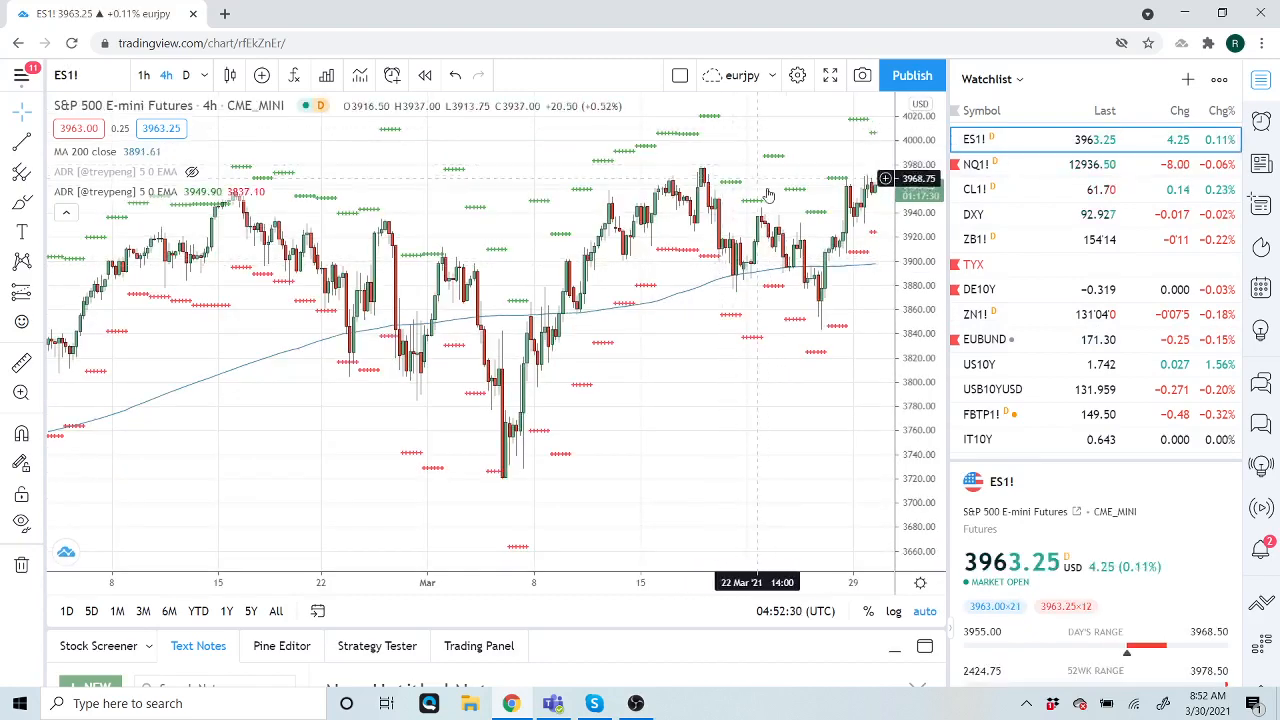
pyautogui.moveTo(775, 174)
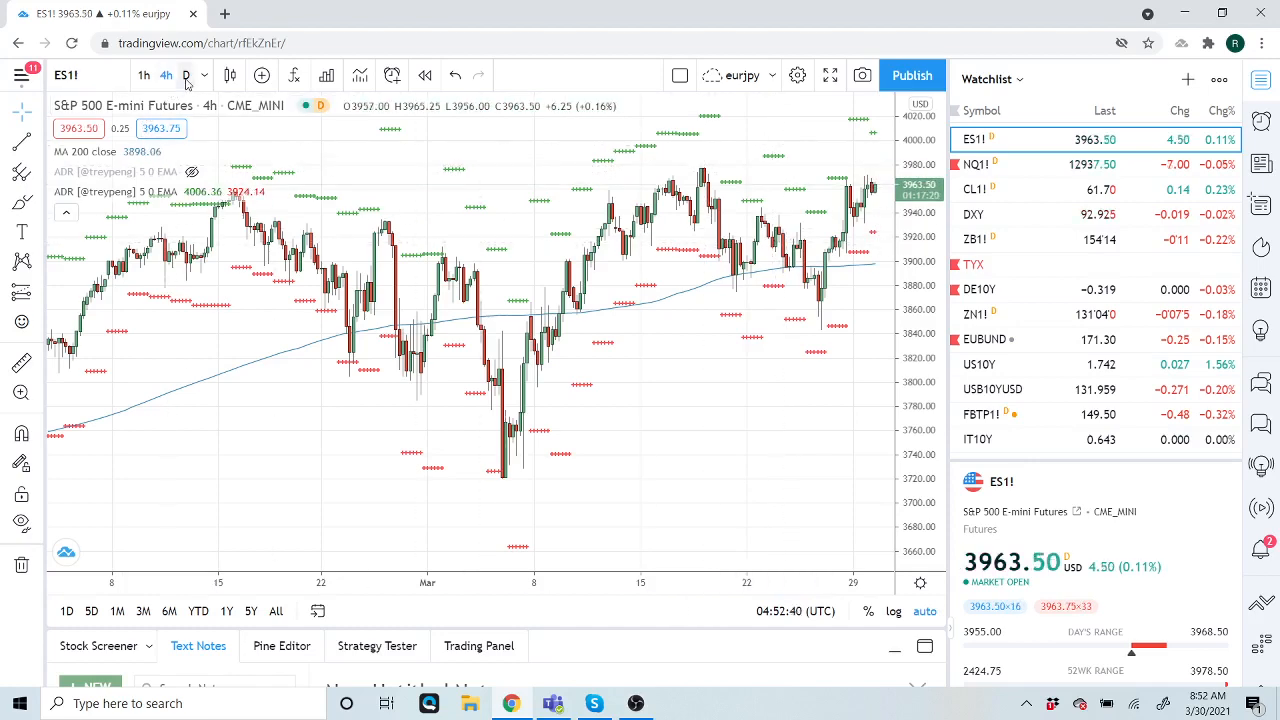
# Step: Change the ES1! chart interval from 4-hour to daily (D)
pyautogui.click(193, 75)
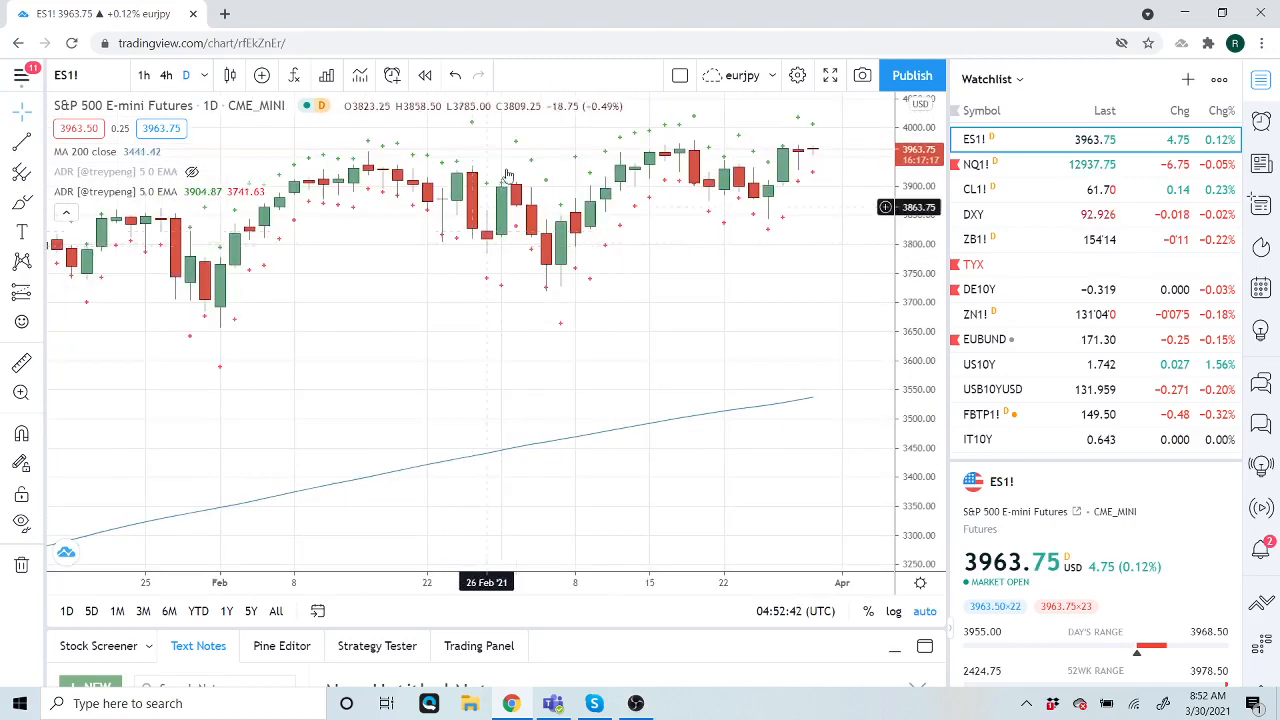
pyautogui.moveTo(551, 154)
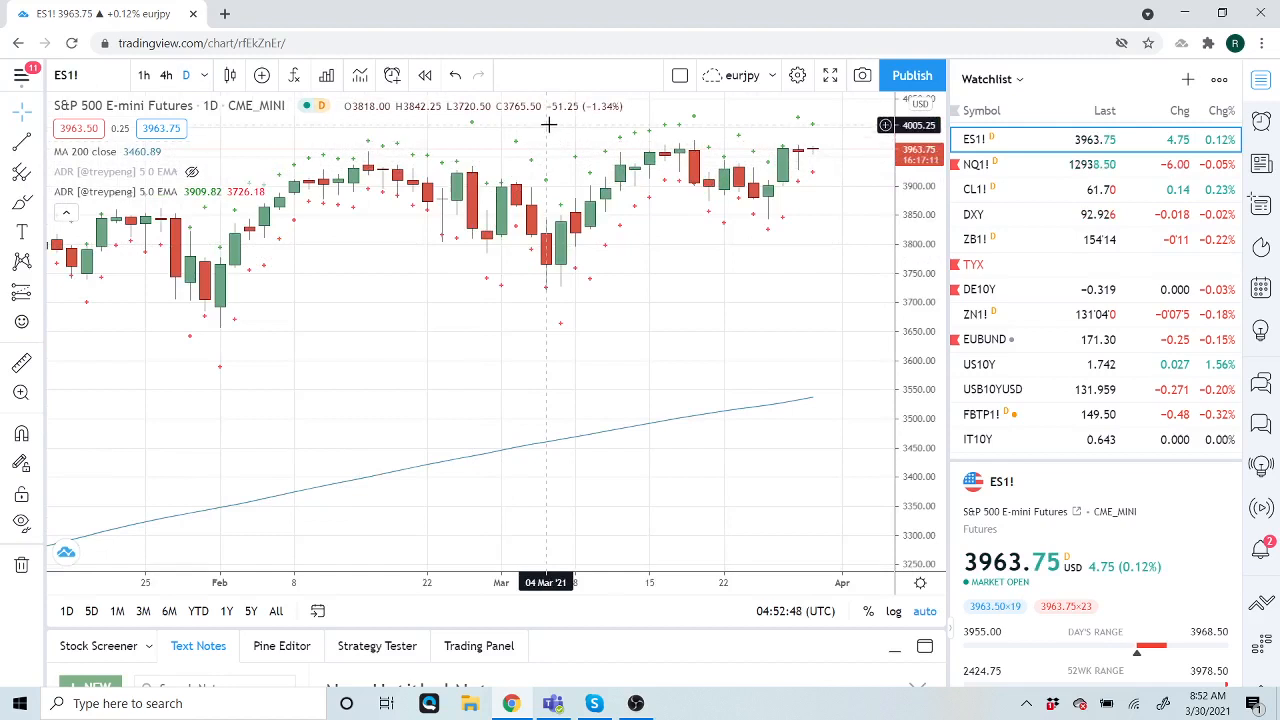
pyautogui.moveTo(548, 125)
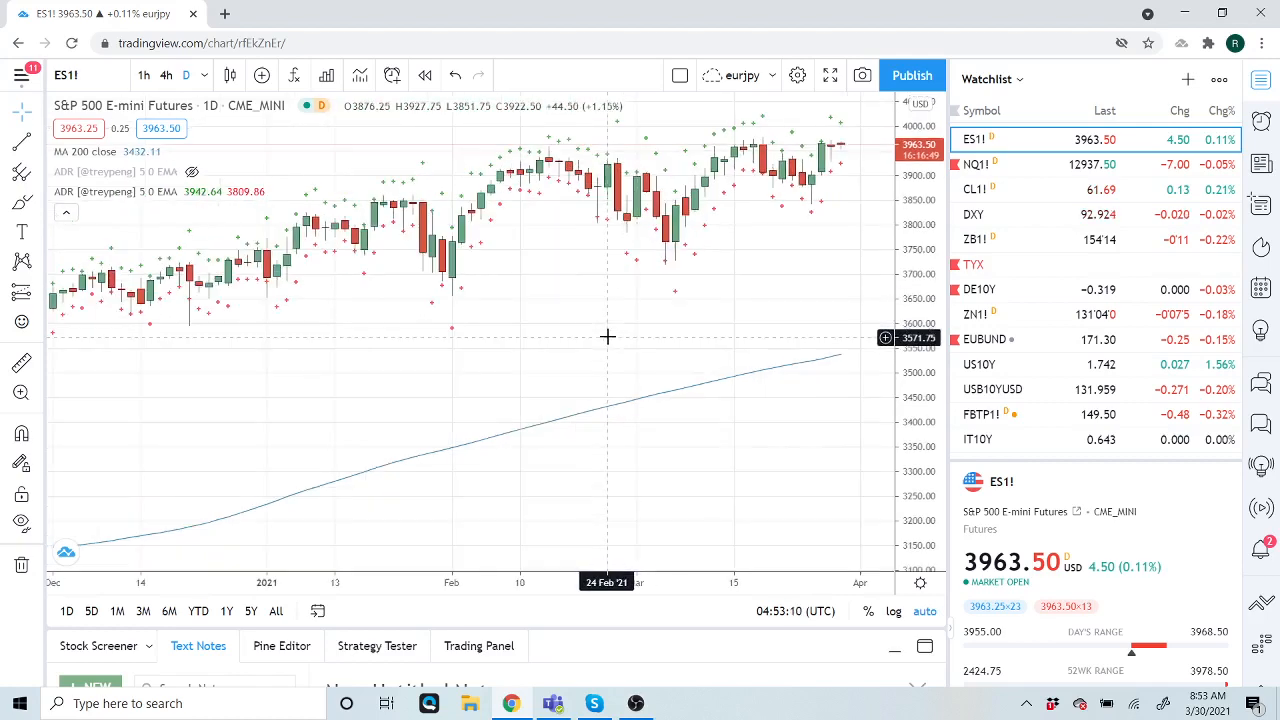
pyautogui.moveTo(605, 323)
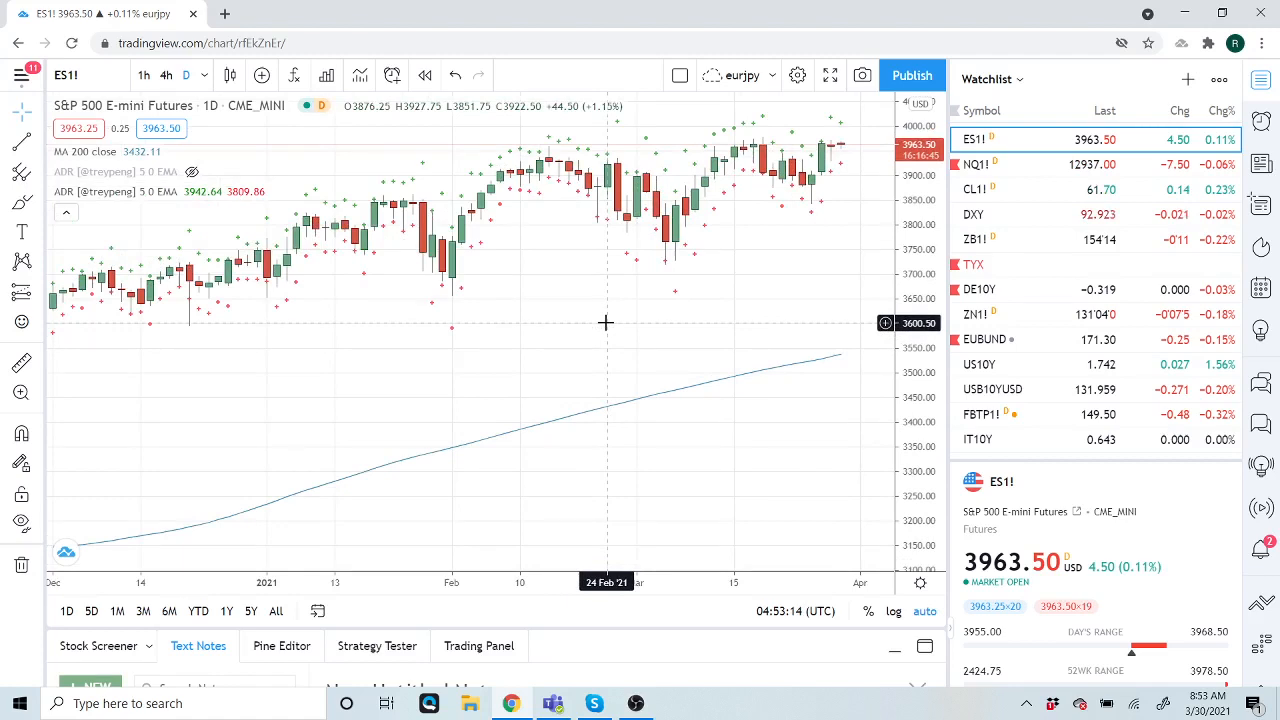
pyautogui.moveTo(612, 312)
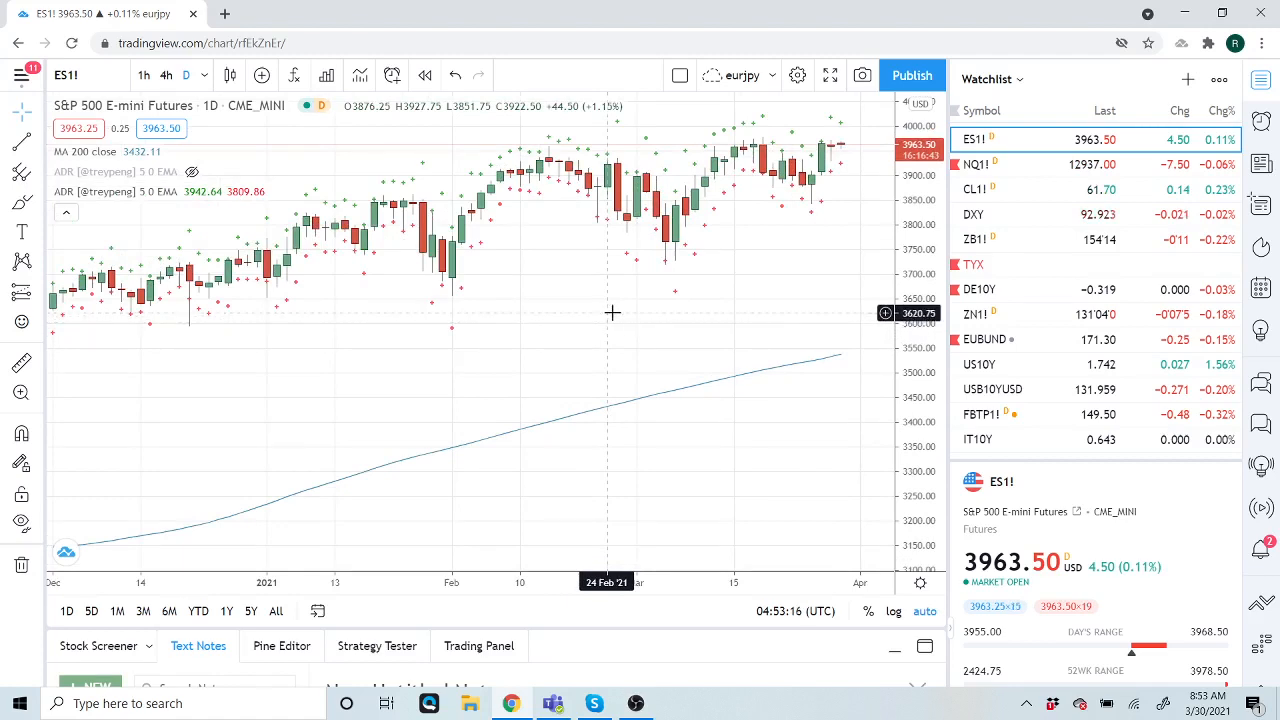
pyautogui.moveTo(629, 298)
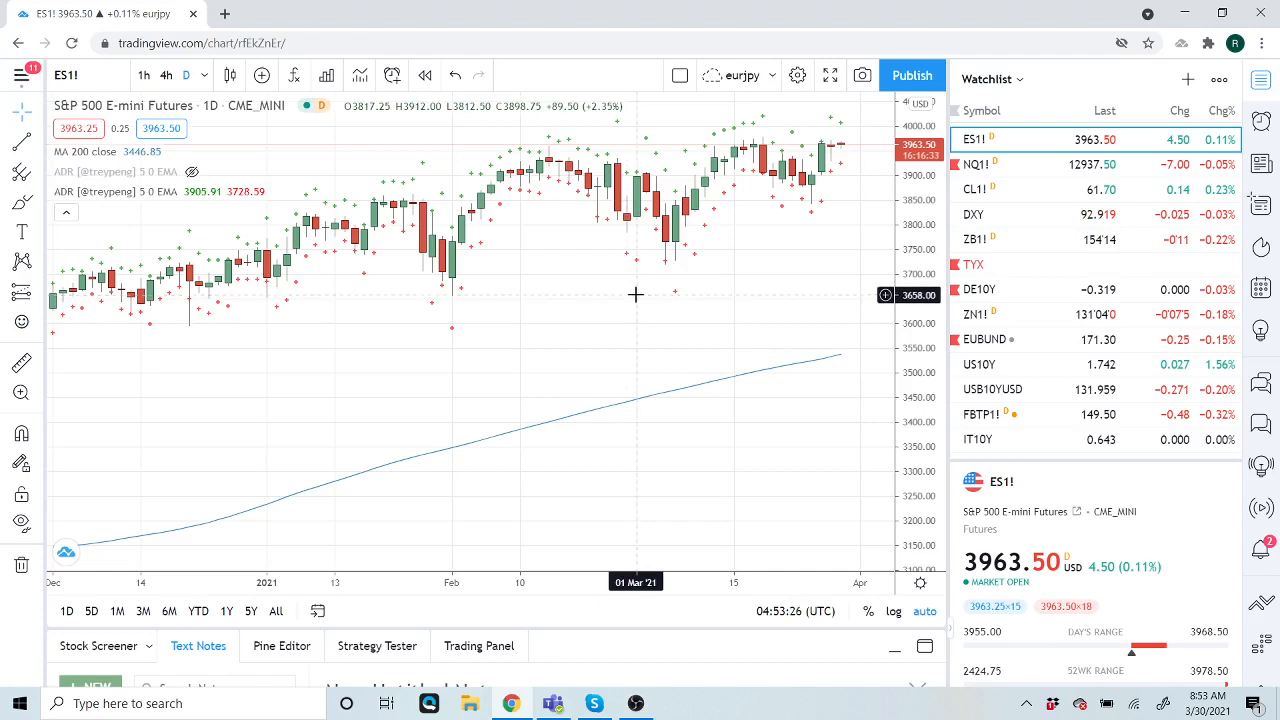
pyautogui.moveTo(638, 288)
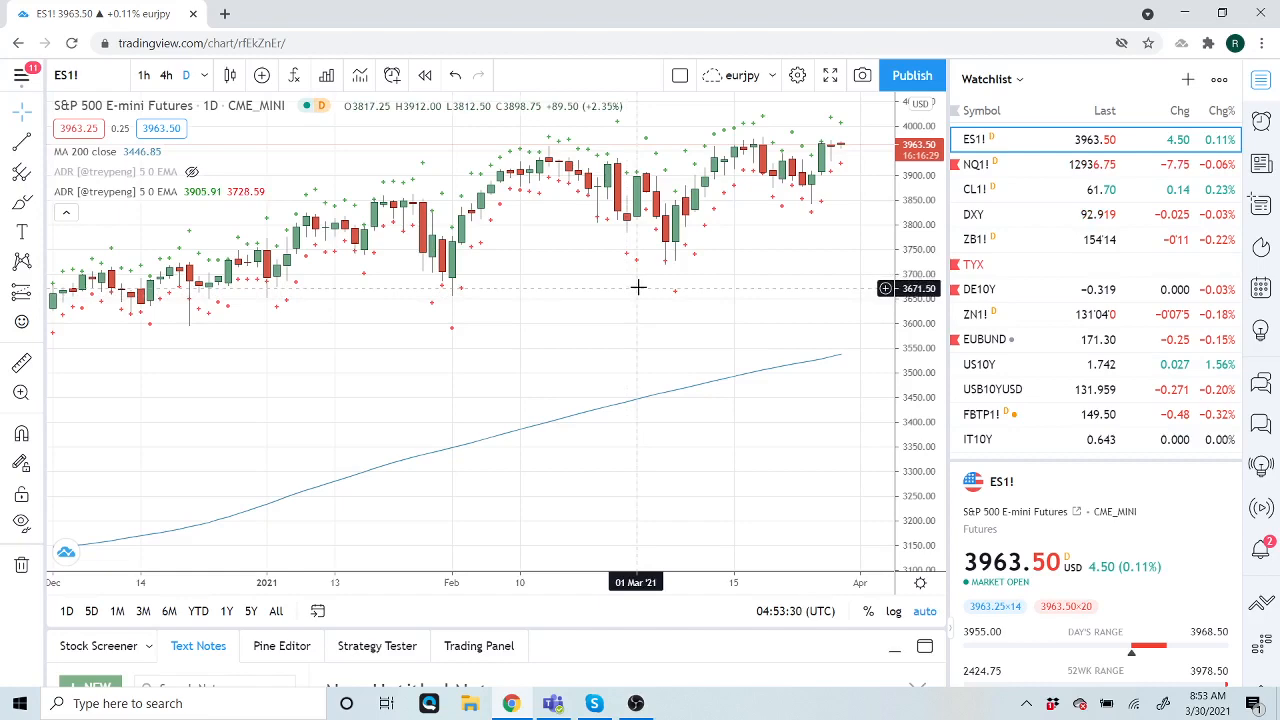
pyautogui.moveTo(617, 383)
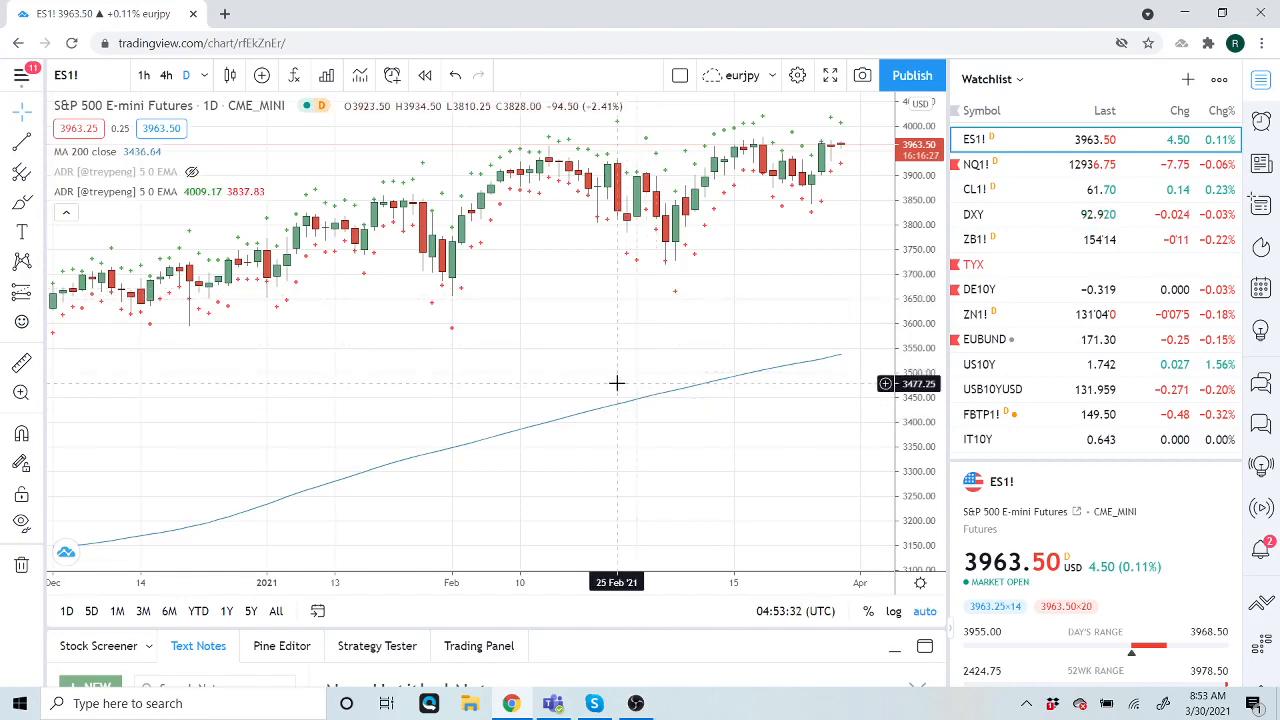